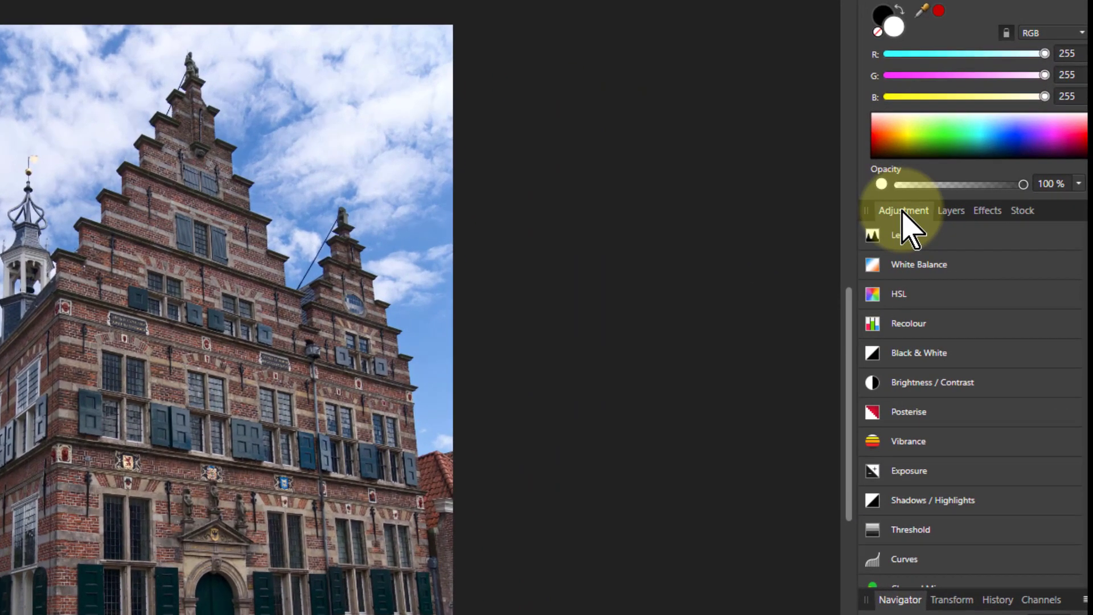
{"action": "mouse_move", "coordinate": [942, 362]}
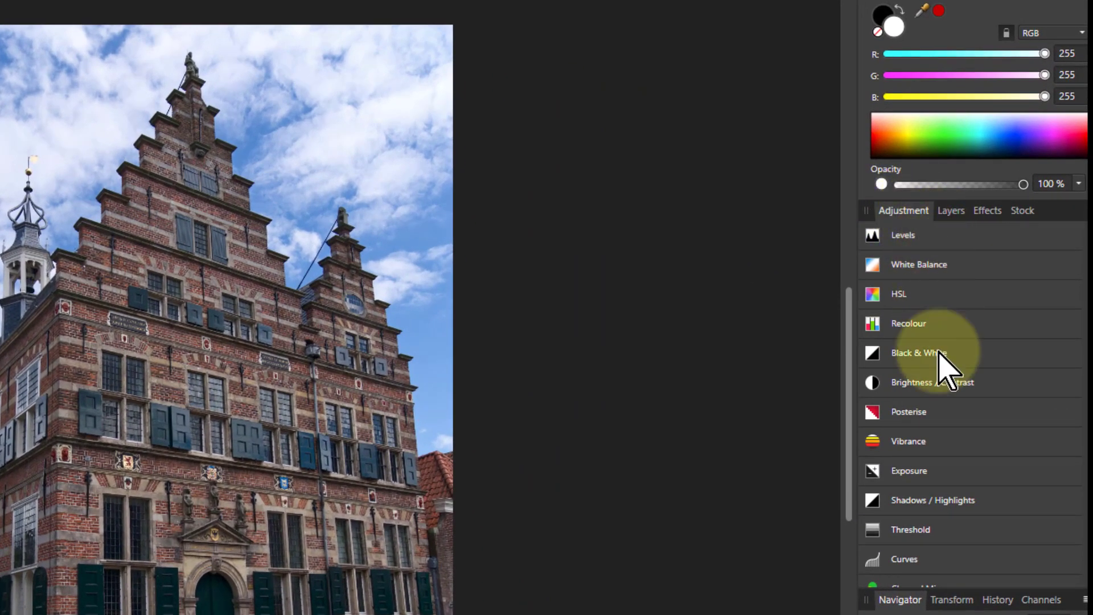
{"action": "mouse_move", "coordinate": [919, 263]}
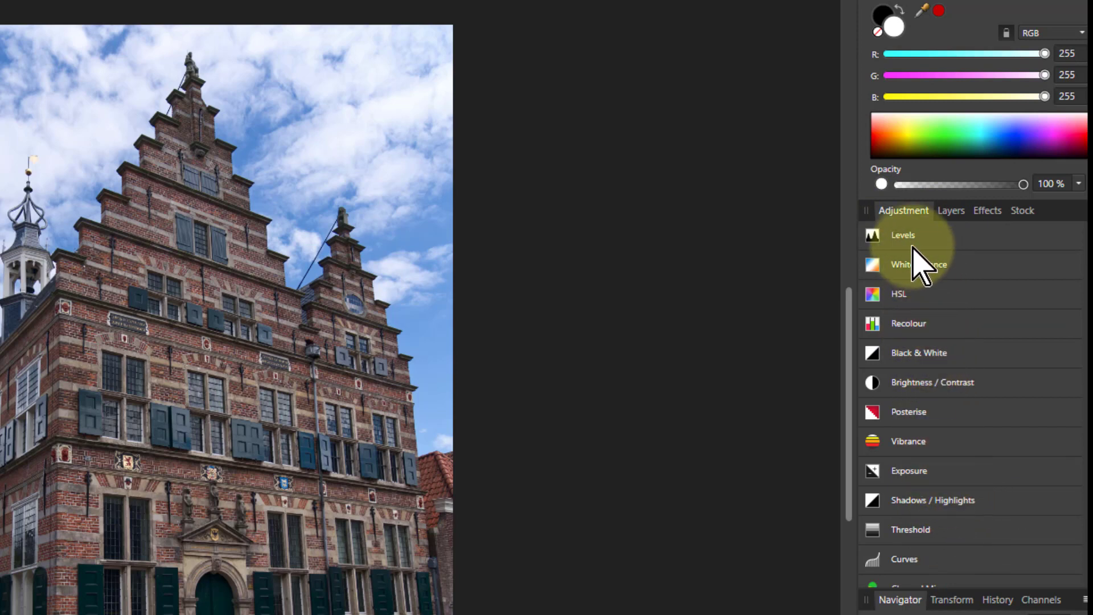
{"action": "mouse_move", "coordinate": [948, 306]}
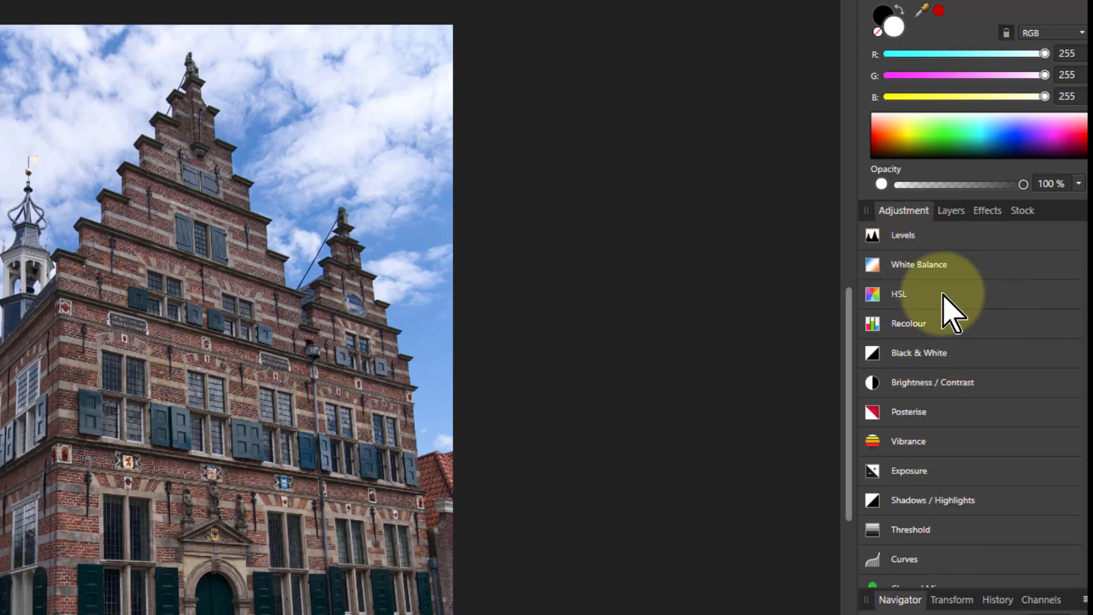
{"action": "mouse_move", "coordinate": [931, 318]}
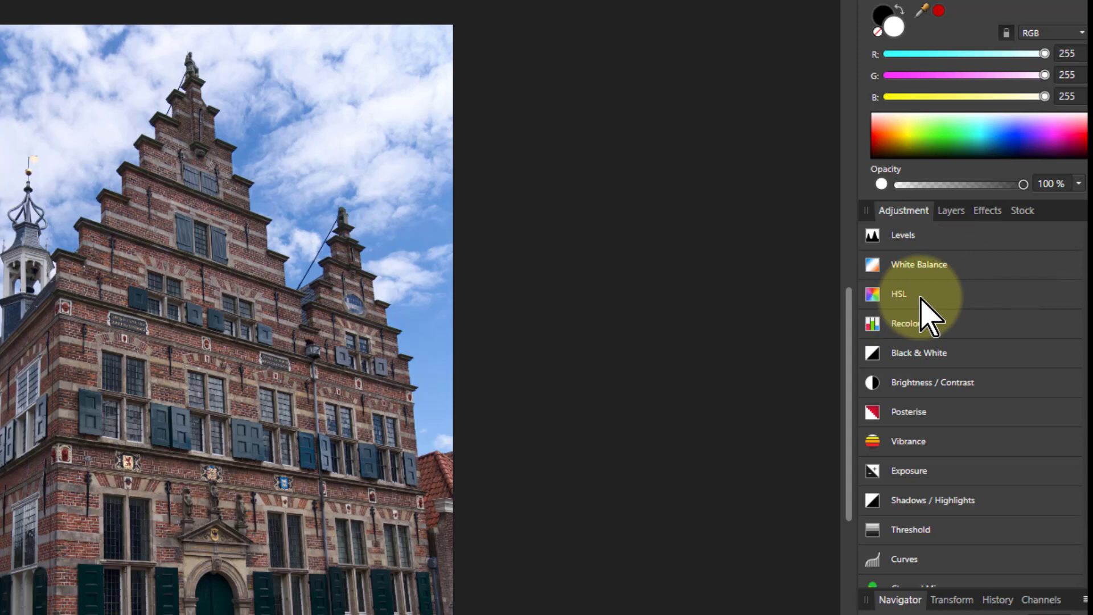
{"action": "mouse_move", "coordinate": [948, 391]}
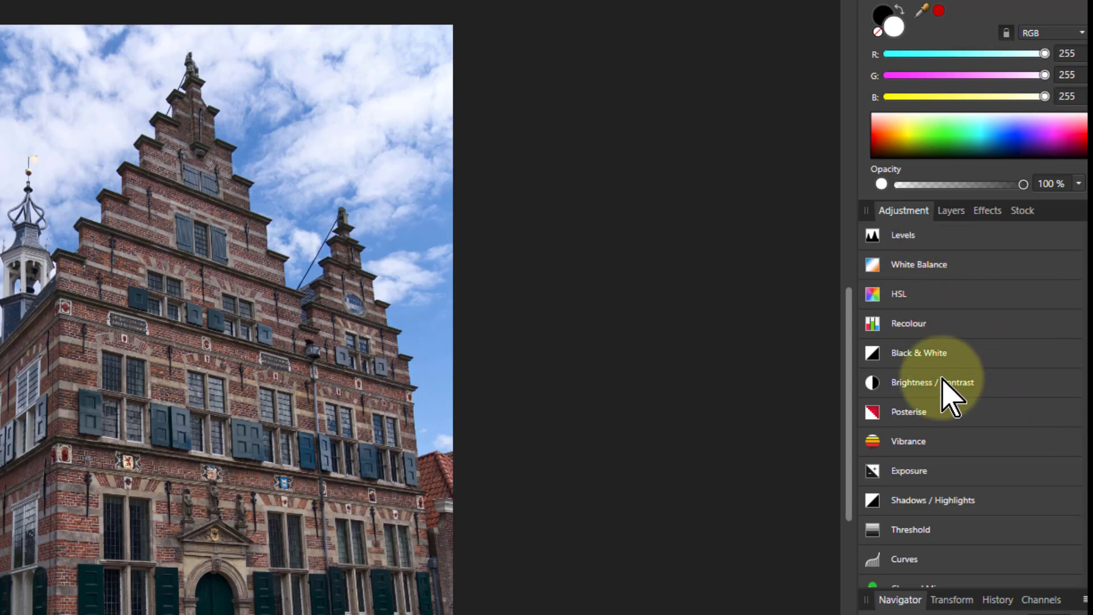
{"action": "mouse_move", "coordinate": [930, 450]}
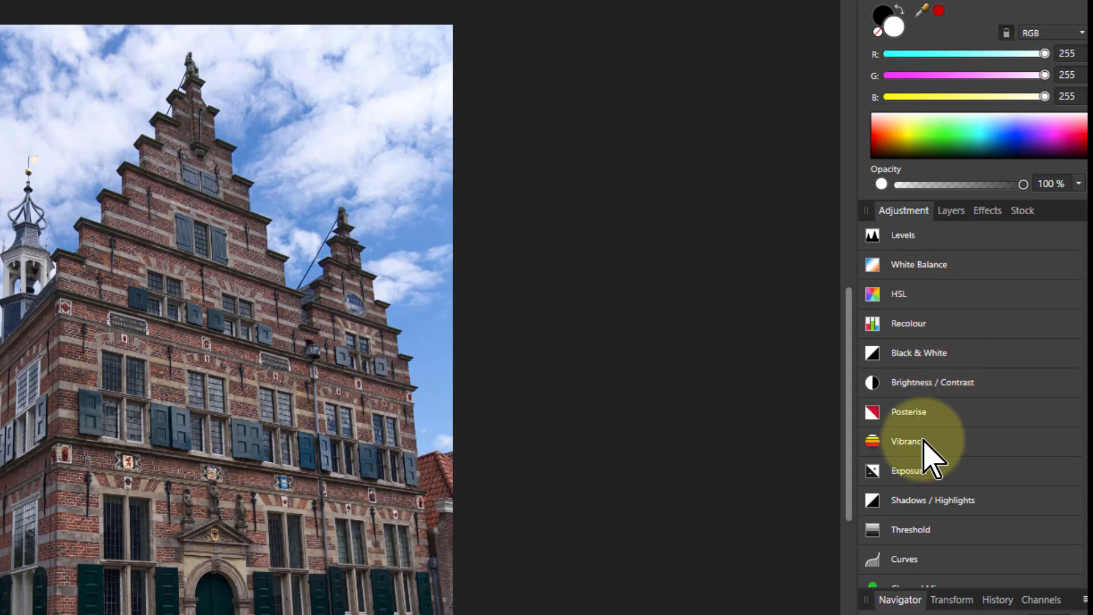
{"action": "mouse_move", "coordinate": [923, 568]}
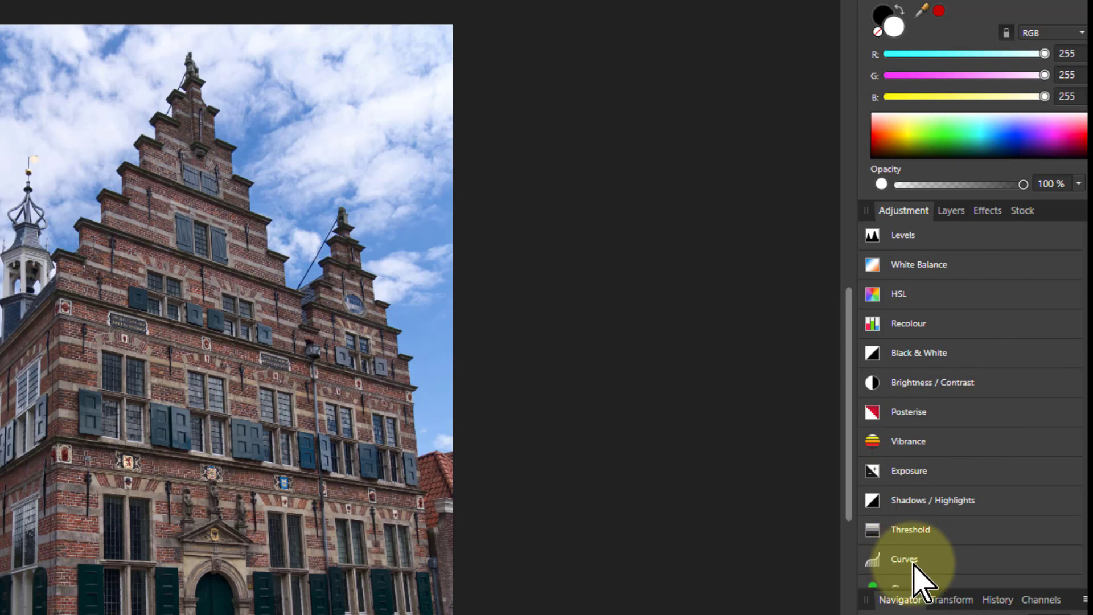
{"action": "mouse_move", "coordinate": [989, 558]}
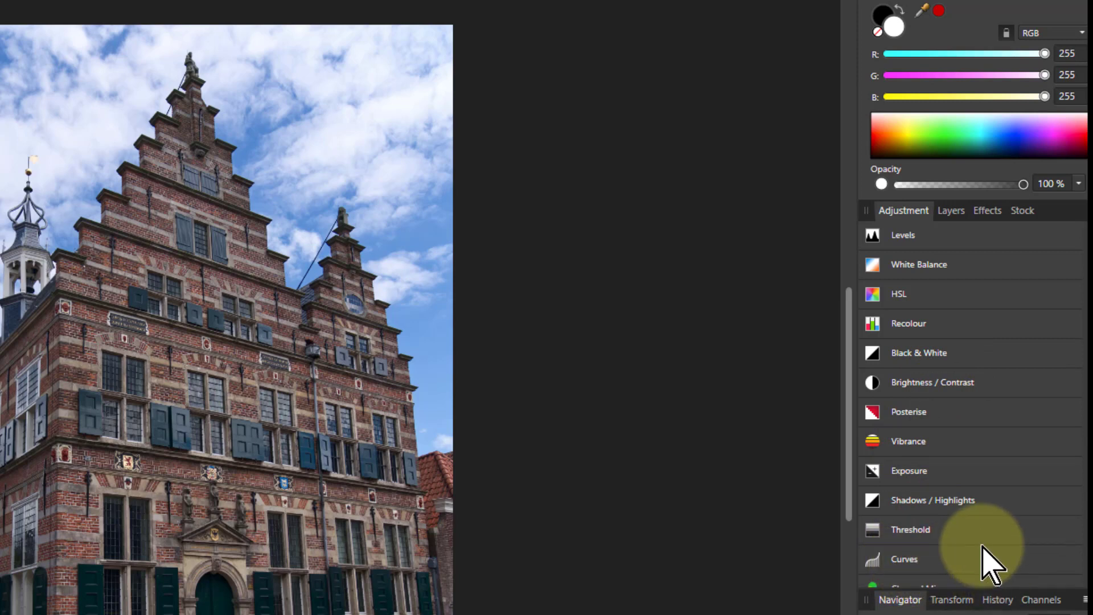
{"action": "mouse_move", "coordinate": [948, 7]}
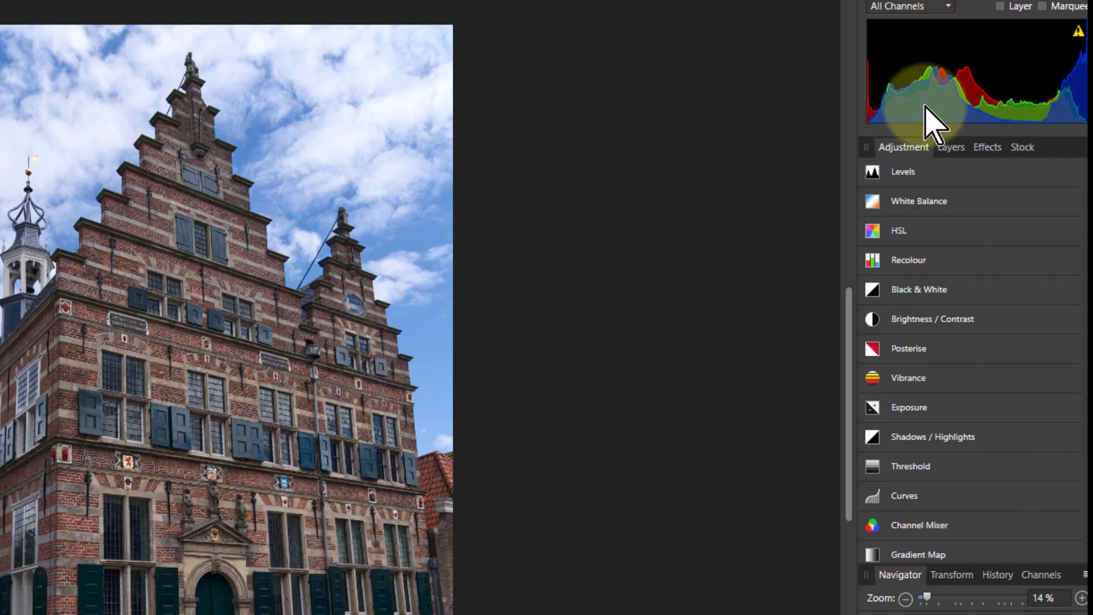
{"action": "mouse_move", "coordinate": [895, 129]}
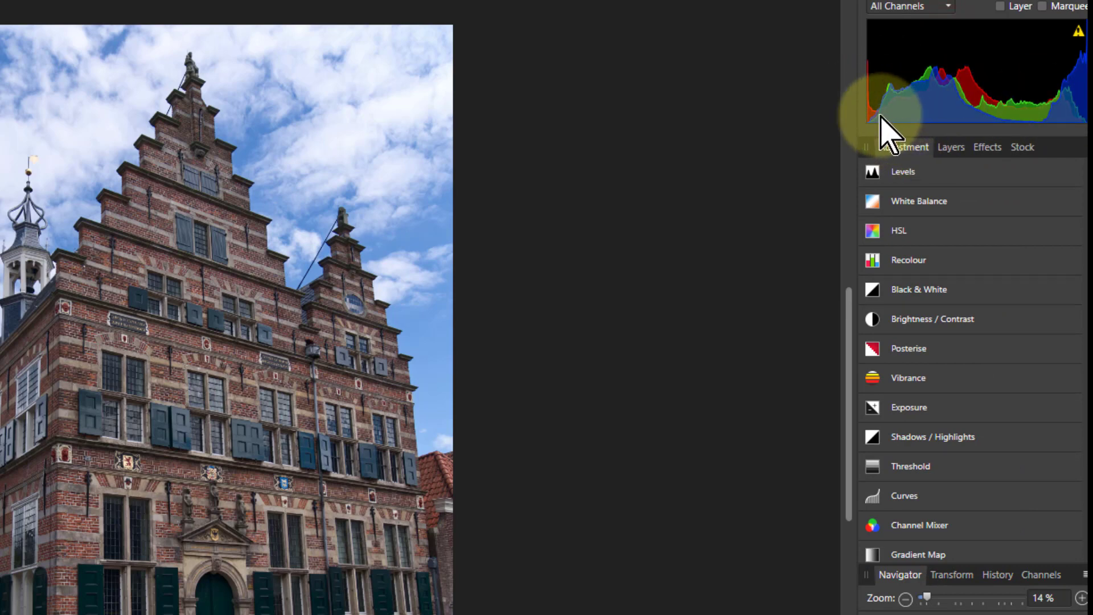
{"action": "mouse_move", "coordinate": [889, 213]}
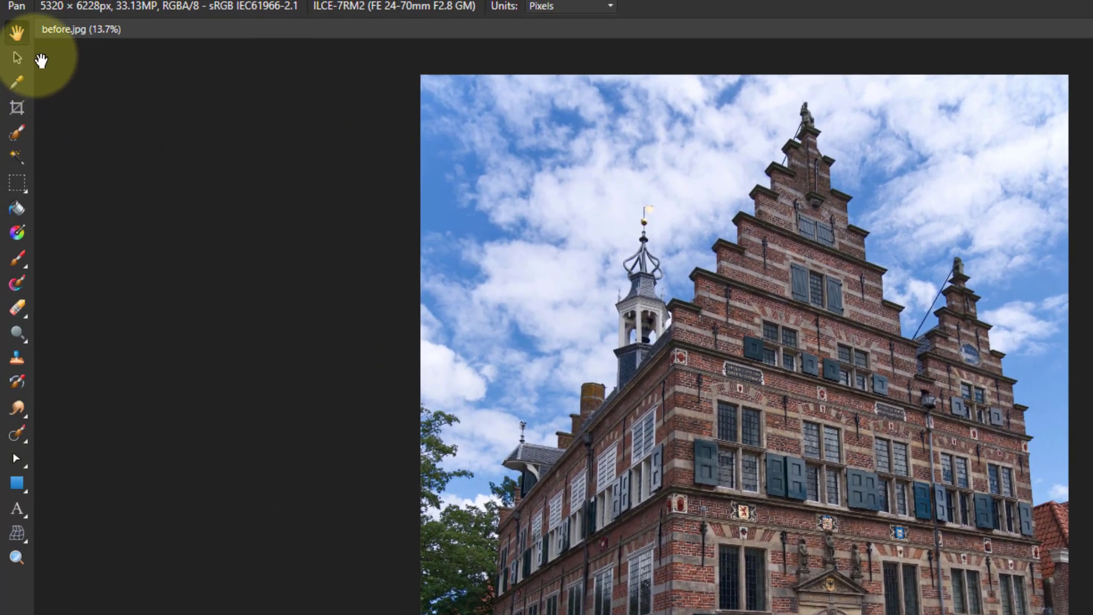
{"action": "mouse_move", "coordinate": [17, 35]}
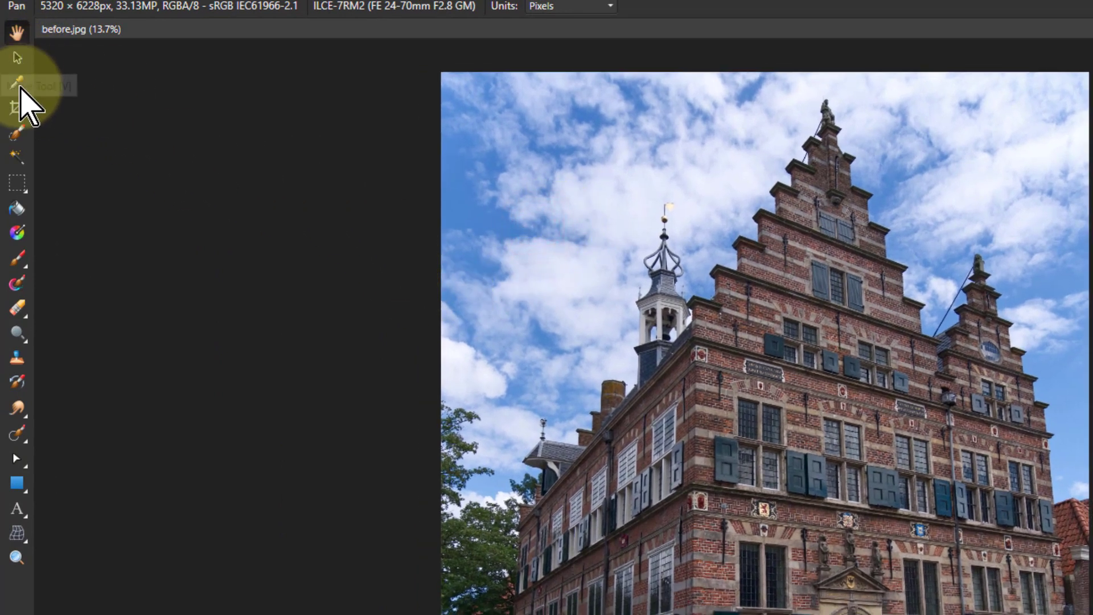
{"action": "mouse_move", "coordinate": [23, 161]}
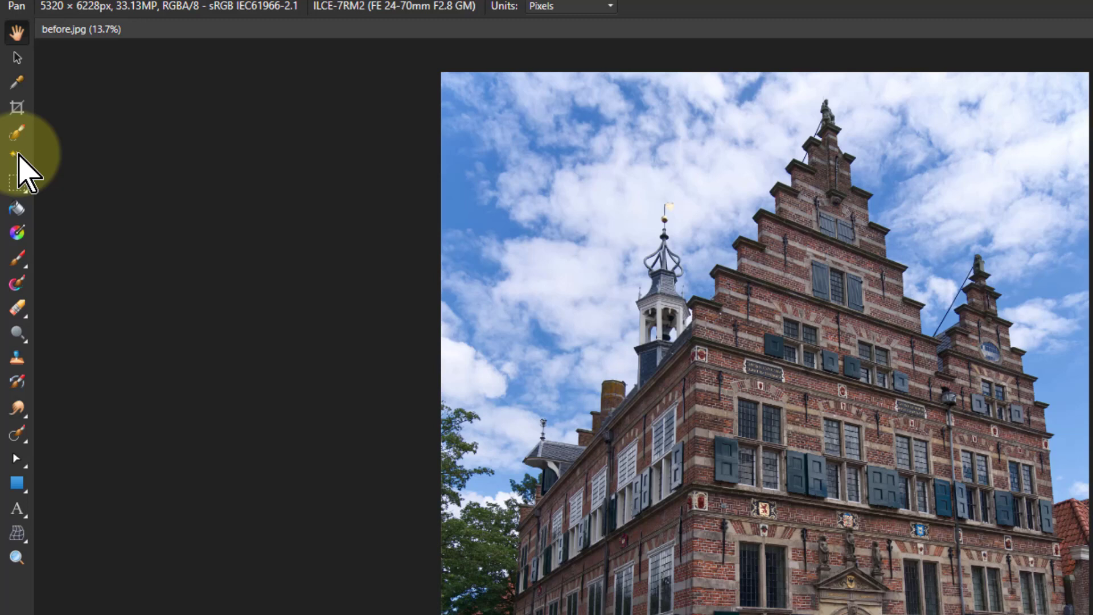
{"action": "mouse_move", "coordinate": [20, 139]}
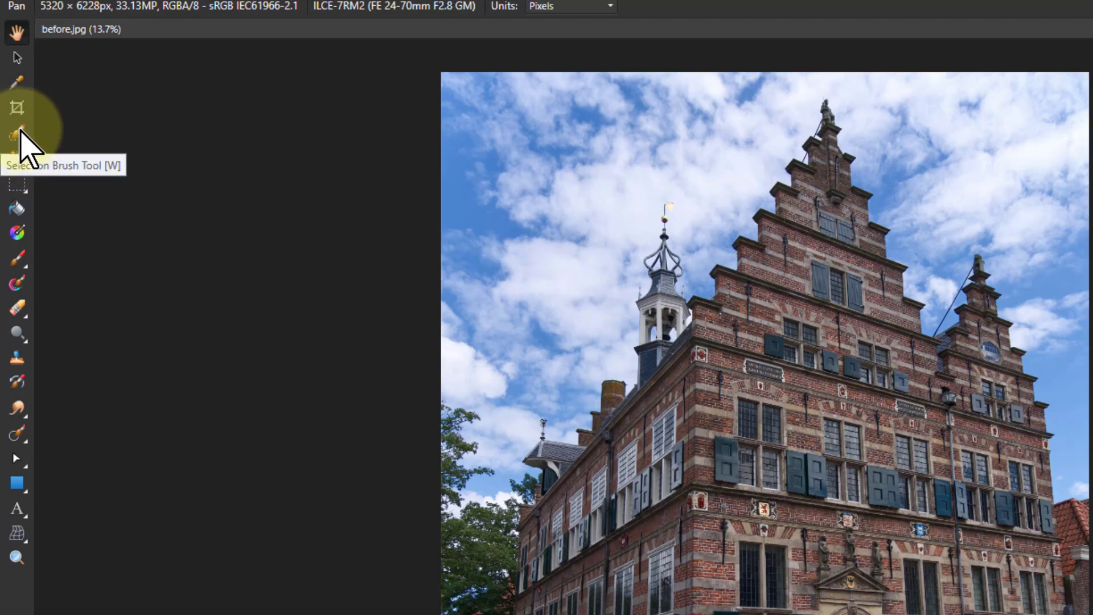
{"action": "mouse_move", "coordinate": [32, 175]}
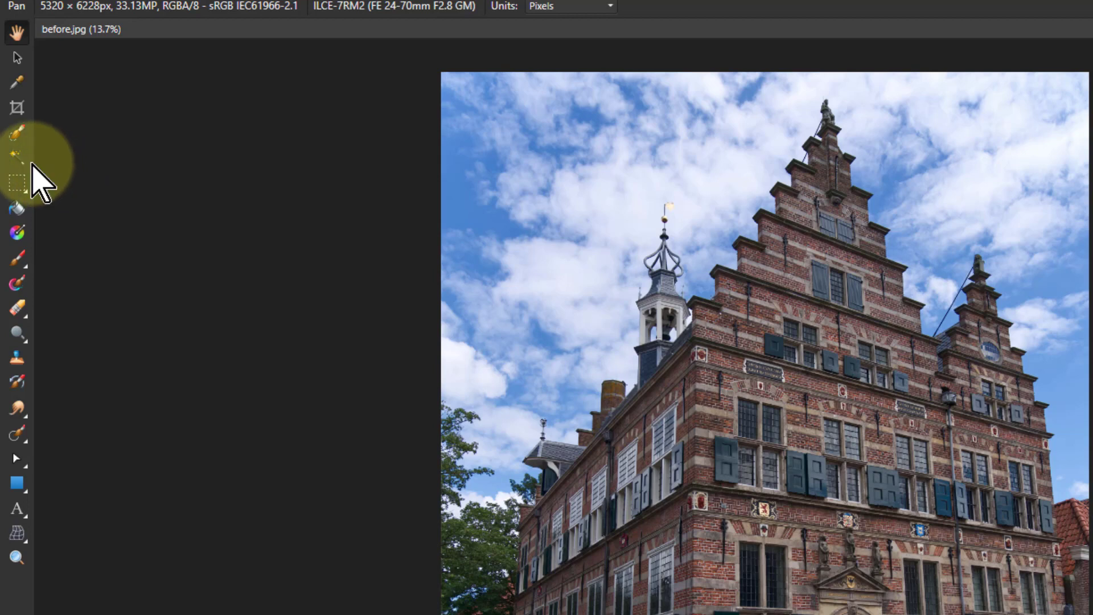
{"action": "mouse_move", "coordinate": [17, 182]}
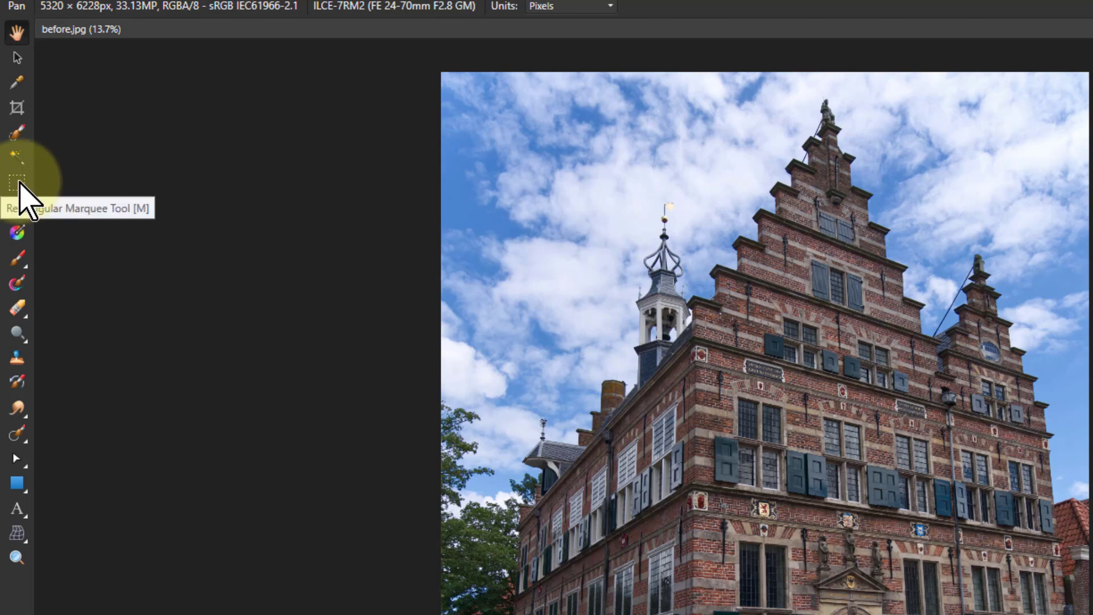
{"action": "mouse_move", "coordinate": [40, 216]}
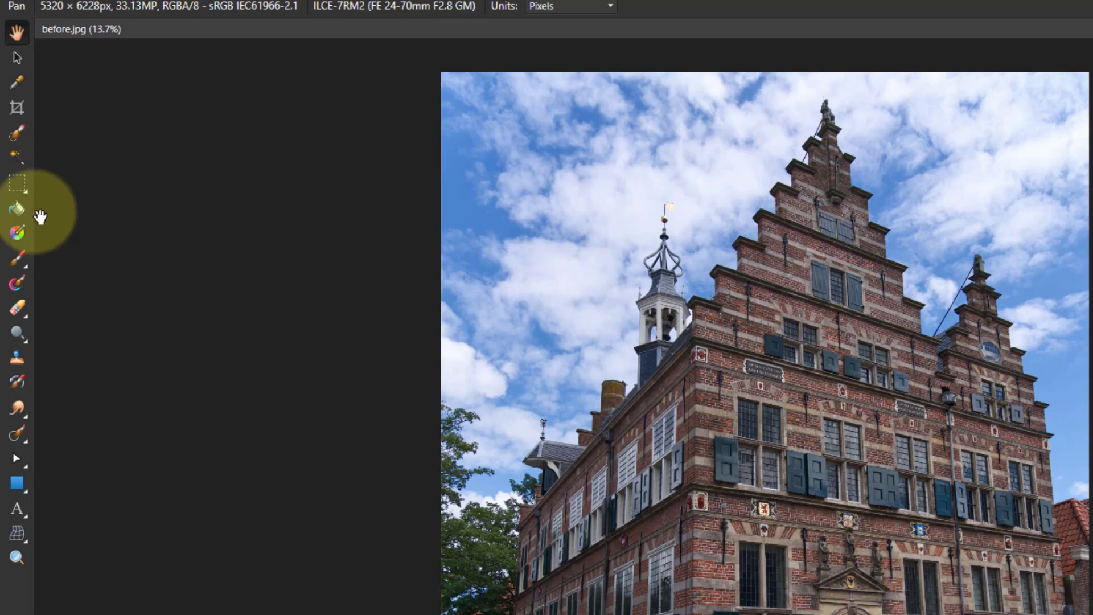
{"action": "mouse_move", "coordinate": [45, 303]}
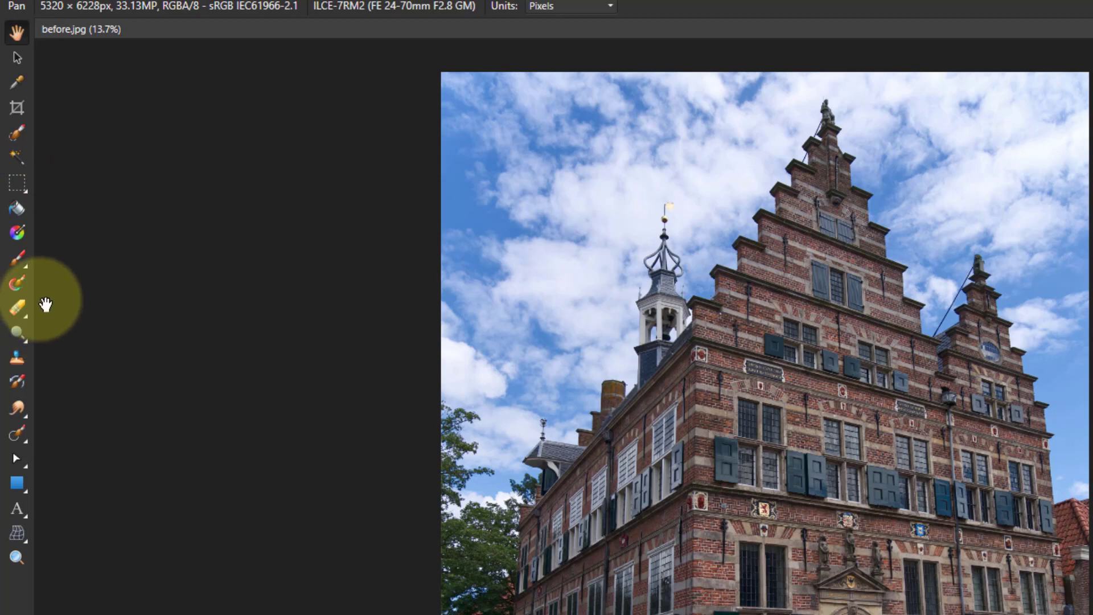
{"action": "mouse_move", "coordinate": [39, 314]}
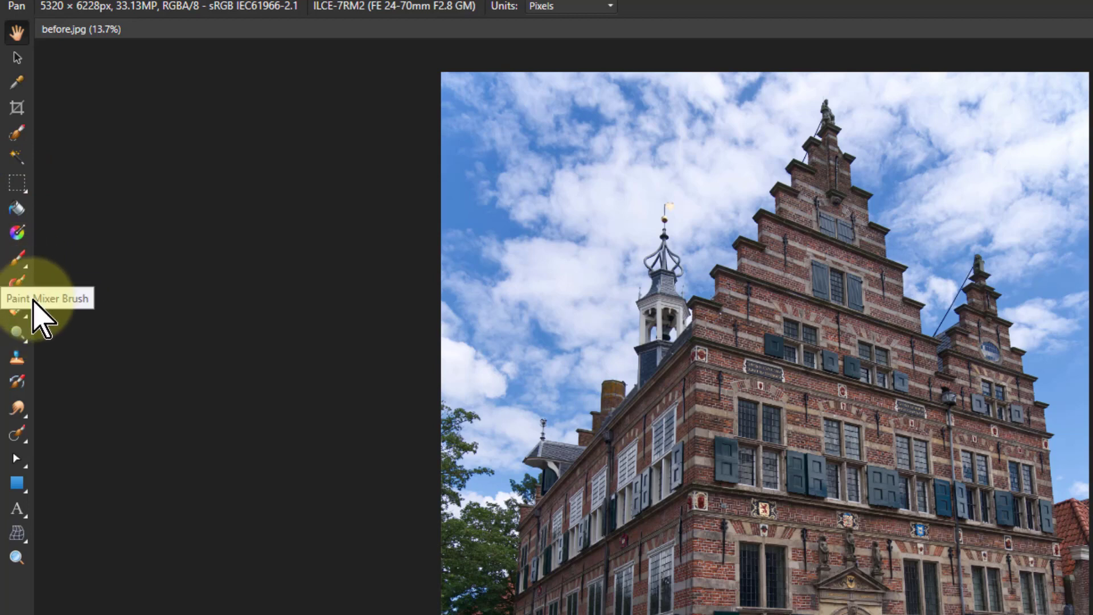
{"action": "mouse_move", "coordinate": [17, 342]}
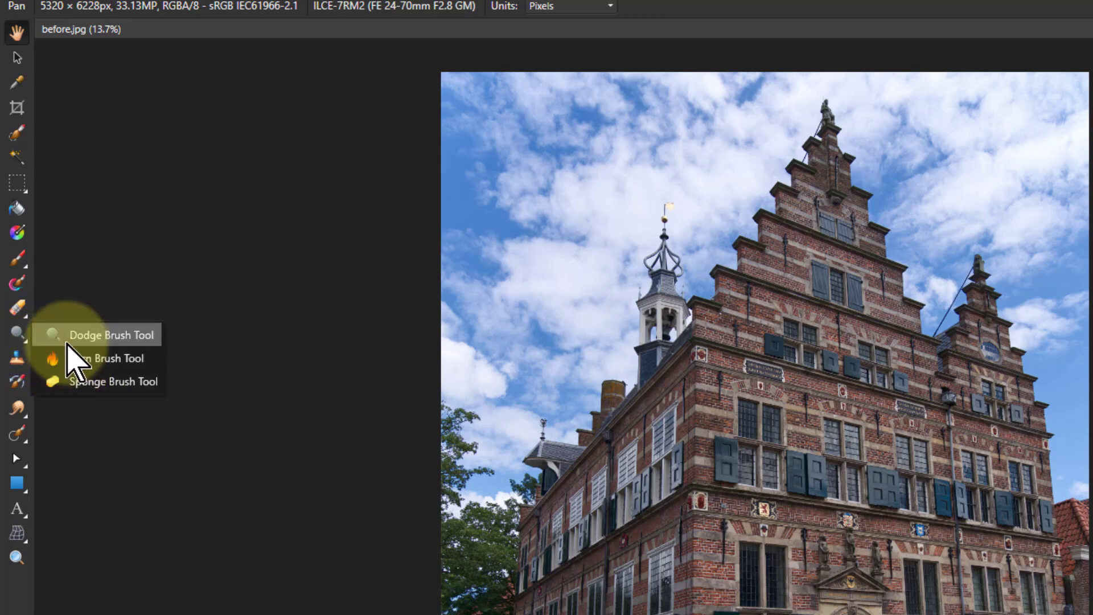
{"action": "mouse_move", "coordinate": [98, 433]}
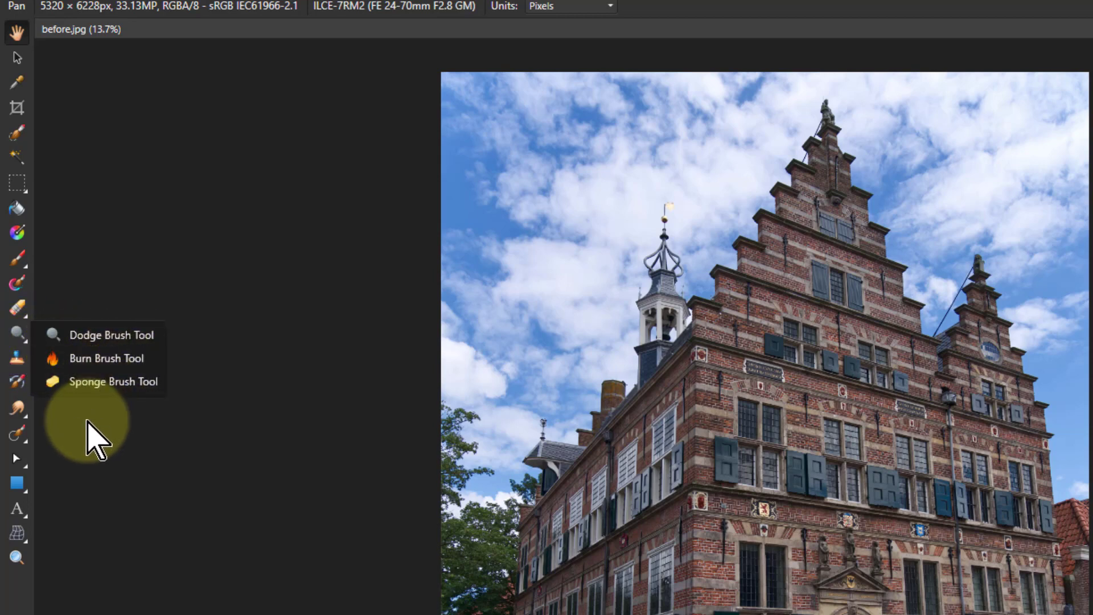
{"action": "mouse_move", "coordinate": [66, 425]}
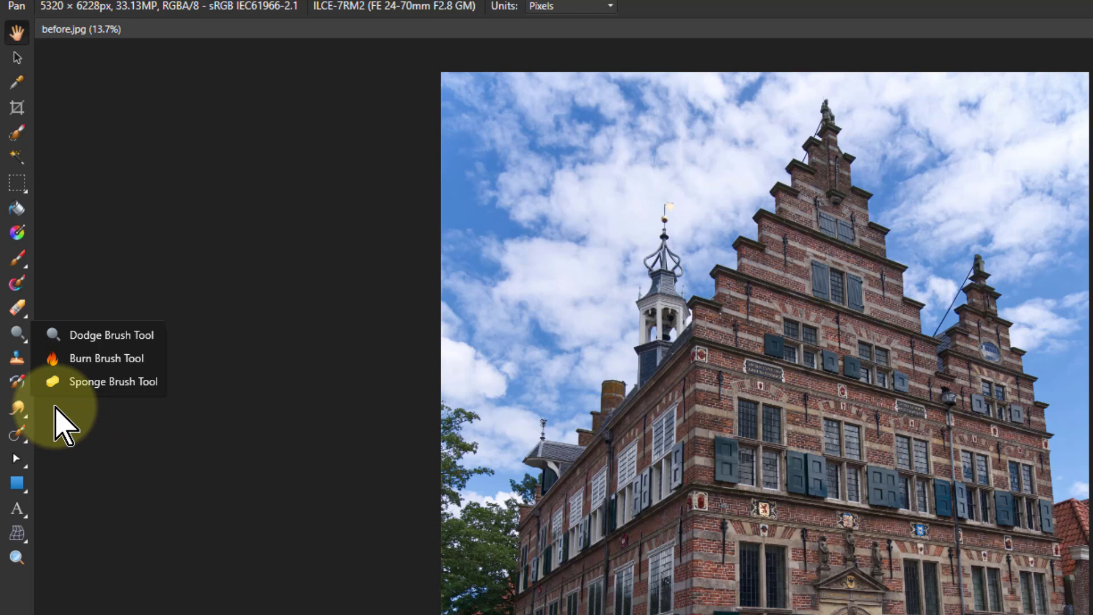
{"action": "mouse_move", "coordinate": [20, 377]}
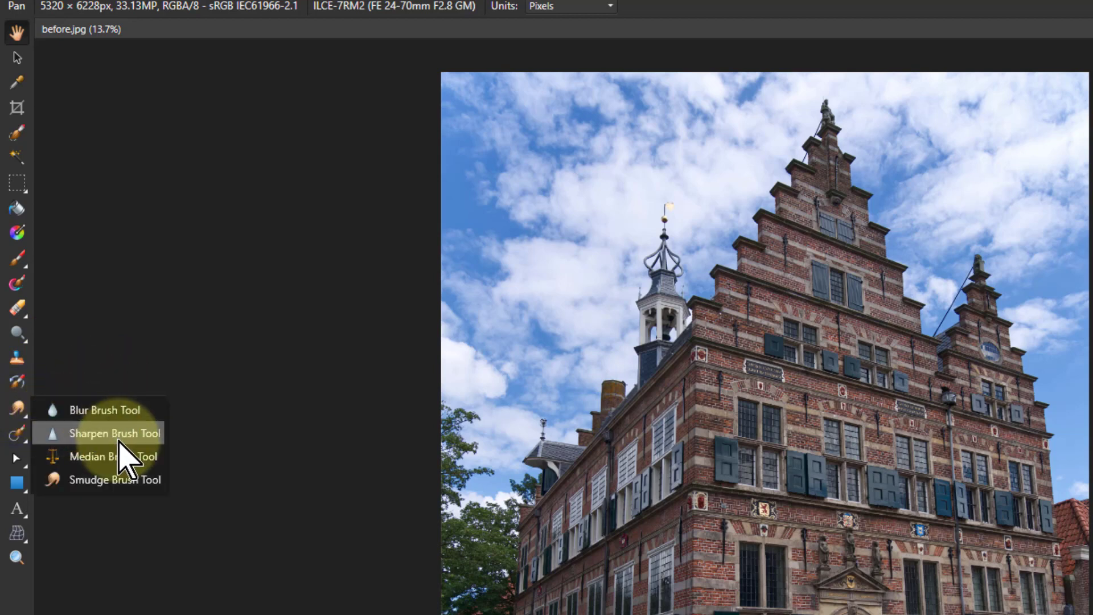
{"action": "mouse_move", "coordinate": [115, 479]}
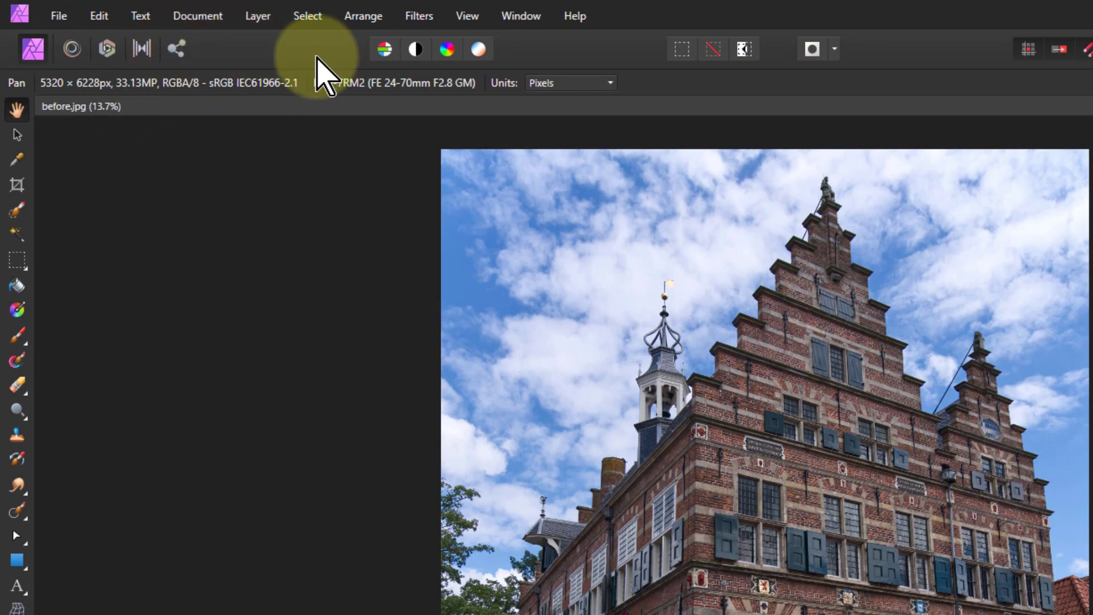
{"action": "mouse_move", "coordinate": [480, 49]}
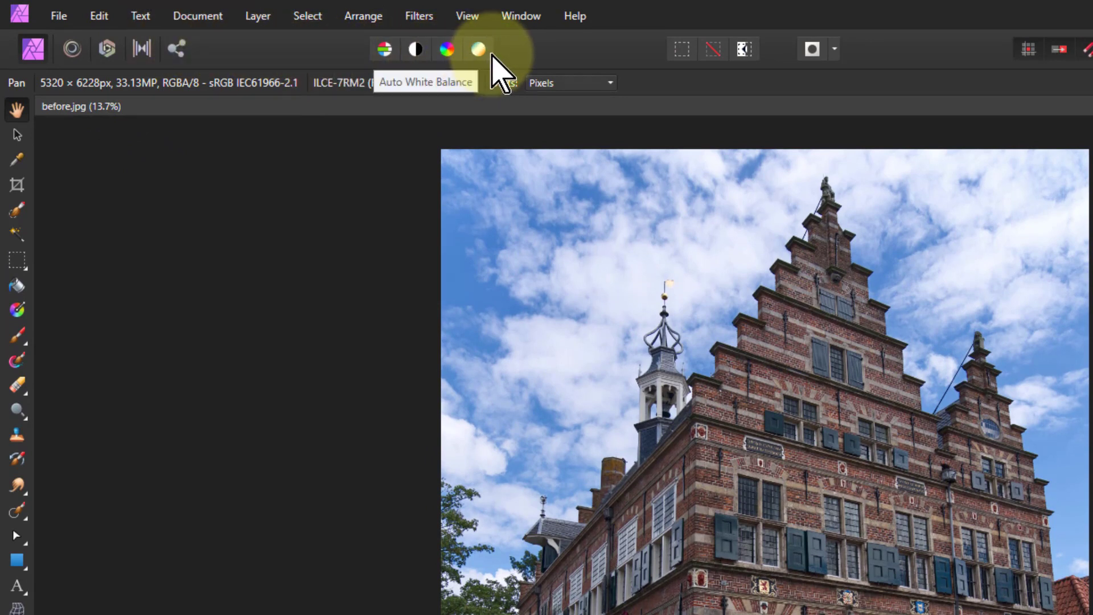
{"action": "mouse_move", "coordinate": [540, 59]}
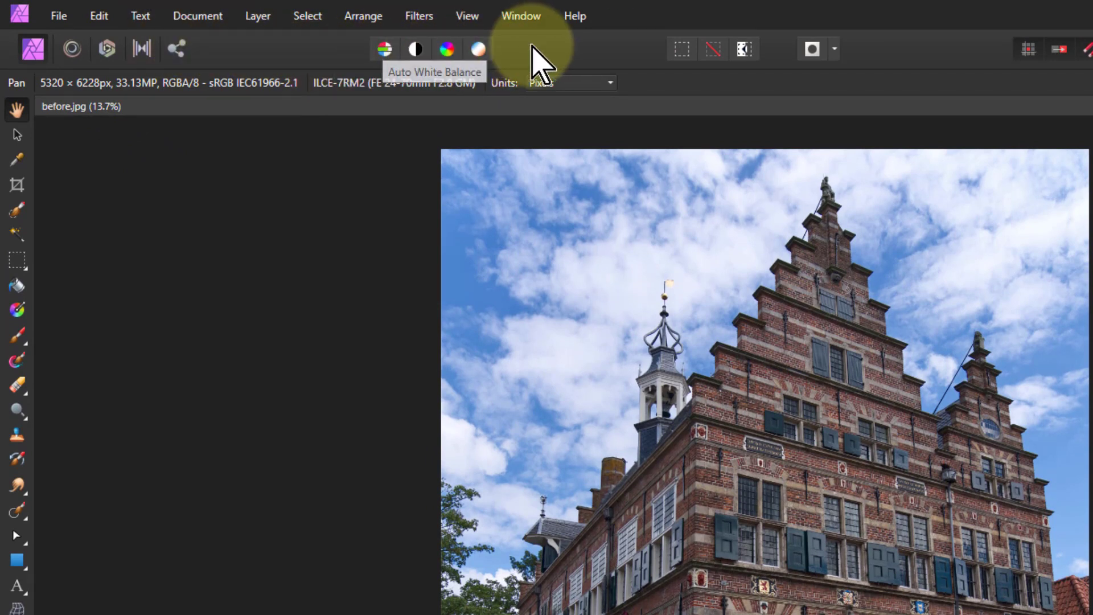
{"action": "mouse_move", "coordinate": [571, 52]}
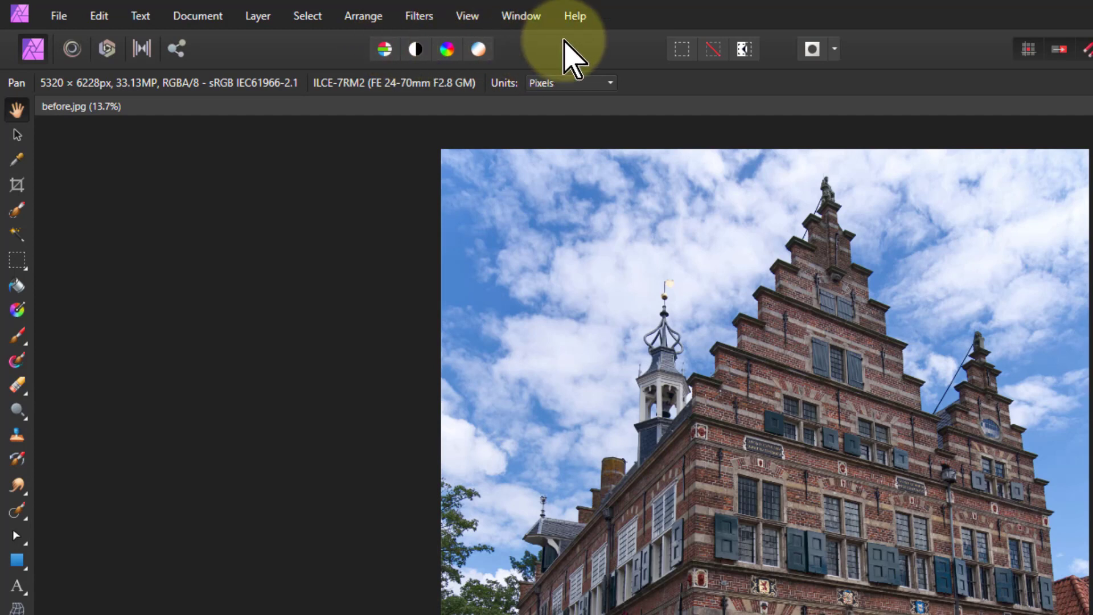
{"action": "mouse_move", "coordinate": [637, 62]}
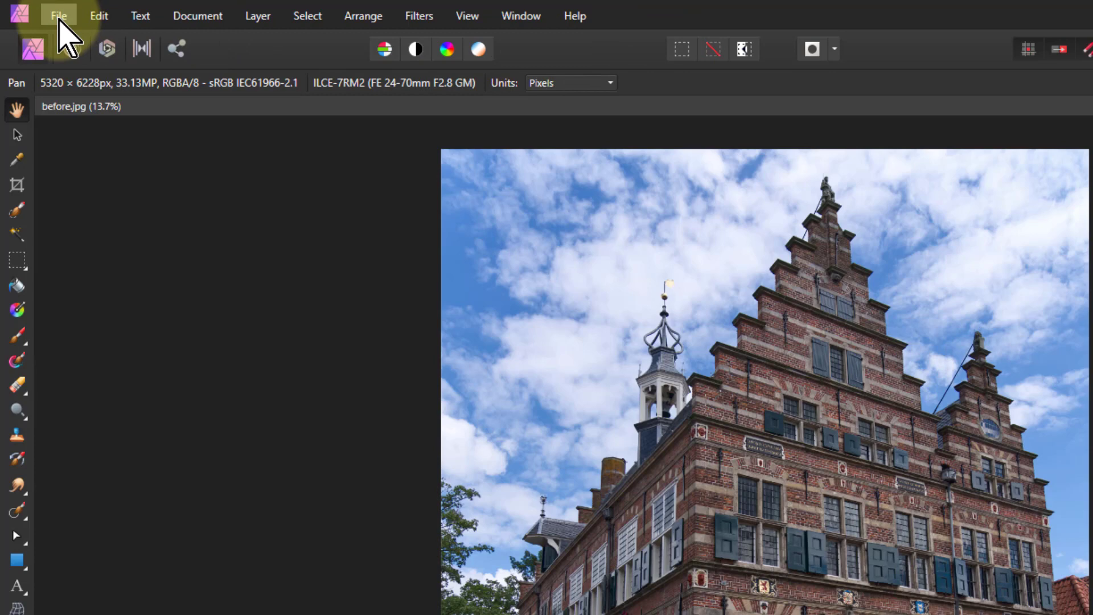
Browse the File, Edit and Text menus, then apply Flip Horizontal from the Document menu
{"action": "left_click", "coordinate": [58, 14]}
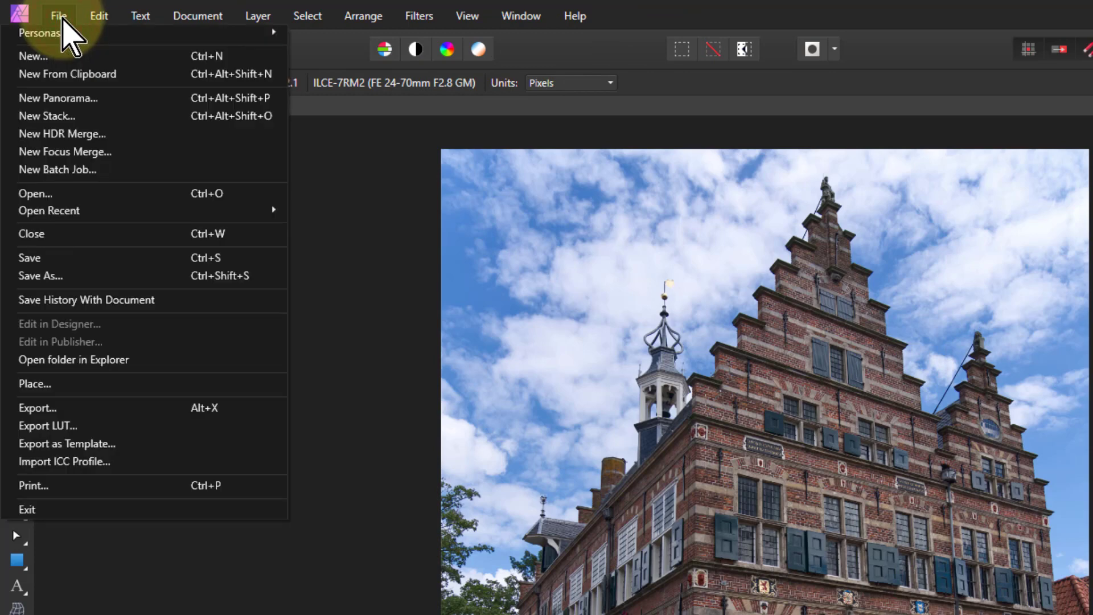
{"action": "mouse_move", "coordinate": [104, 306]}
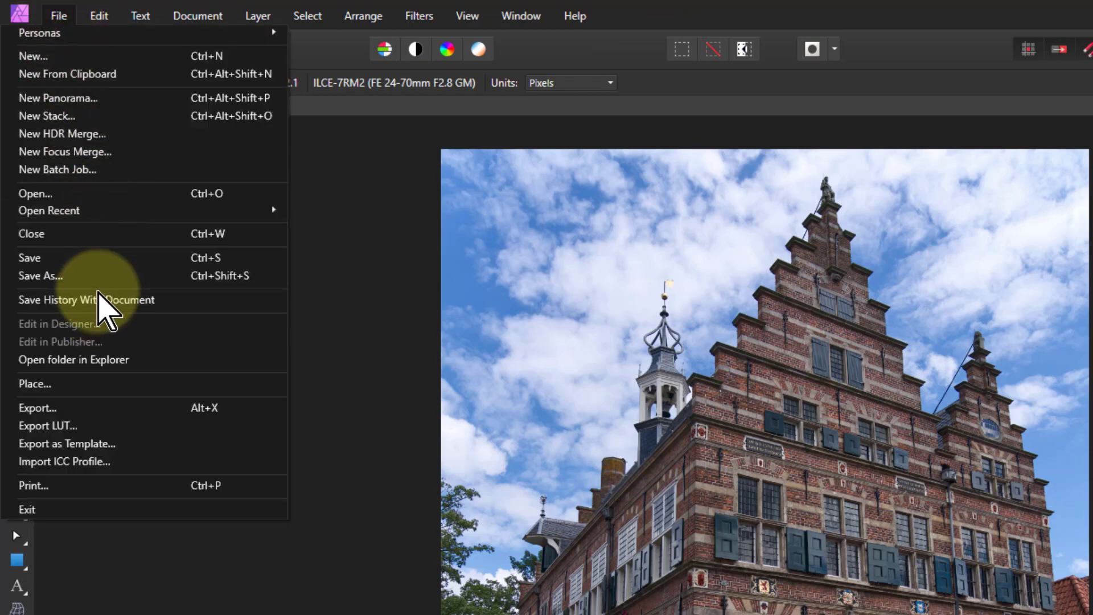
{"action": "left_click", "coordinate": [98, 15]}
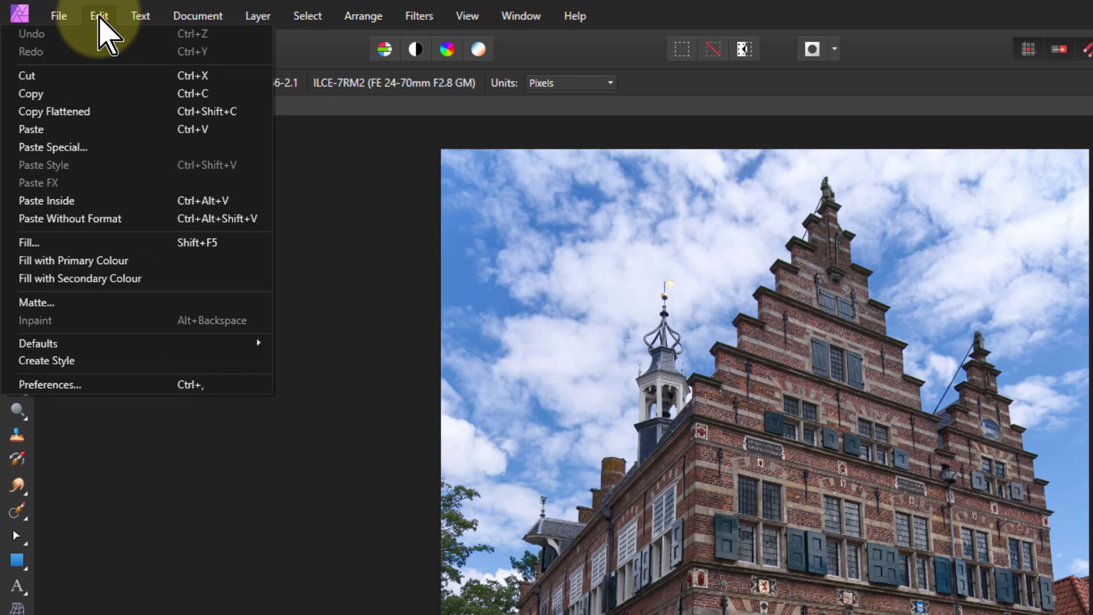
{"action": "left_click", "coordinate": [140, 14]}
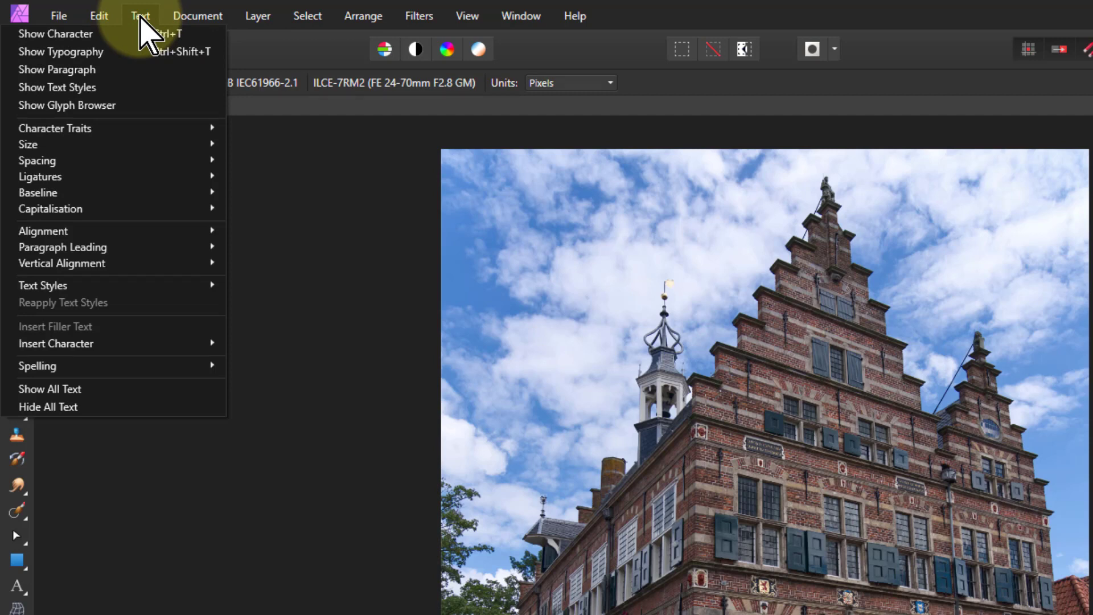
{"action": "left_click", "coordinate": [197, 15]}
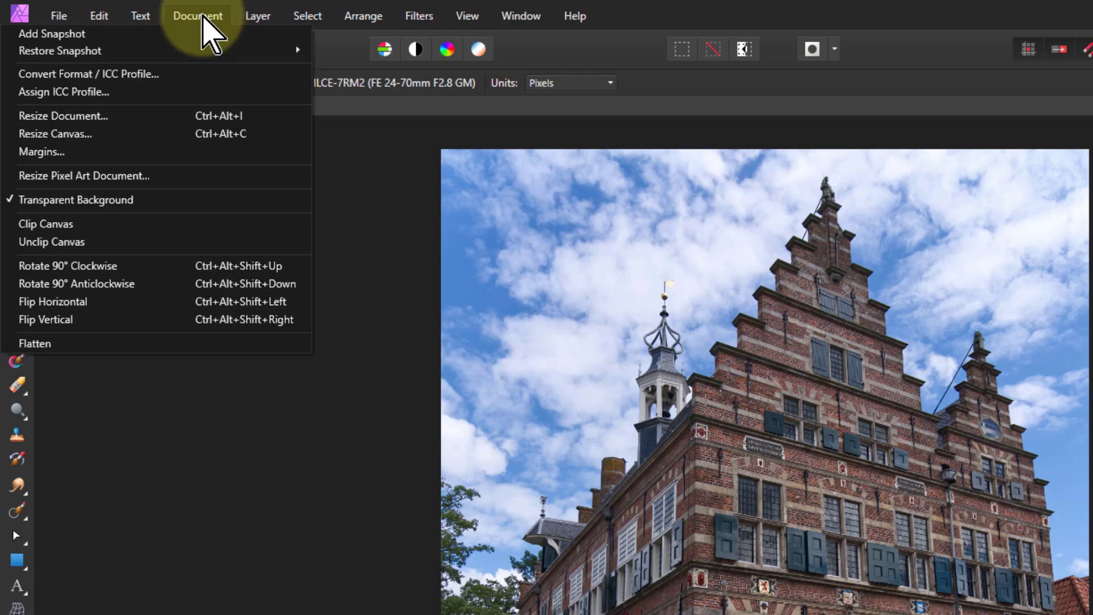
{"action": "mouse_move", "coordinate": [83, 265]}
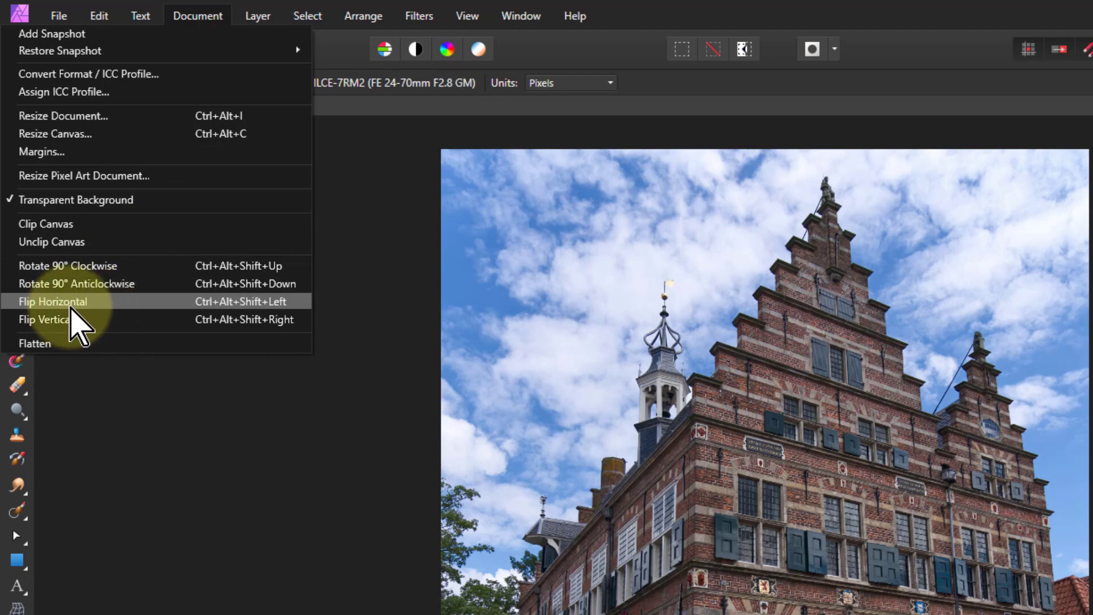
{"action": "left_click", "coordinate": [54, 301]}
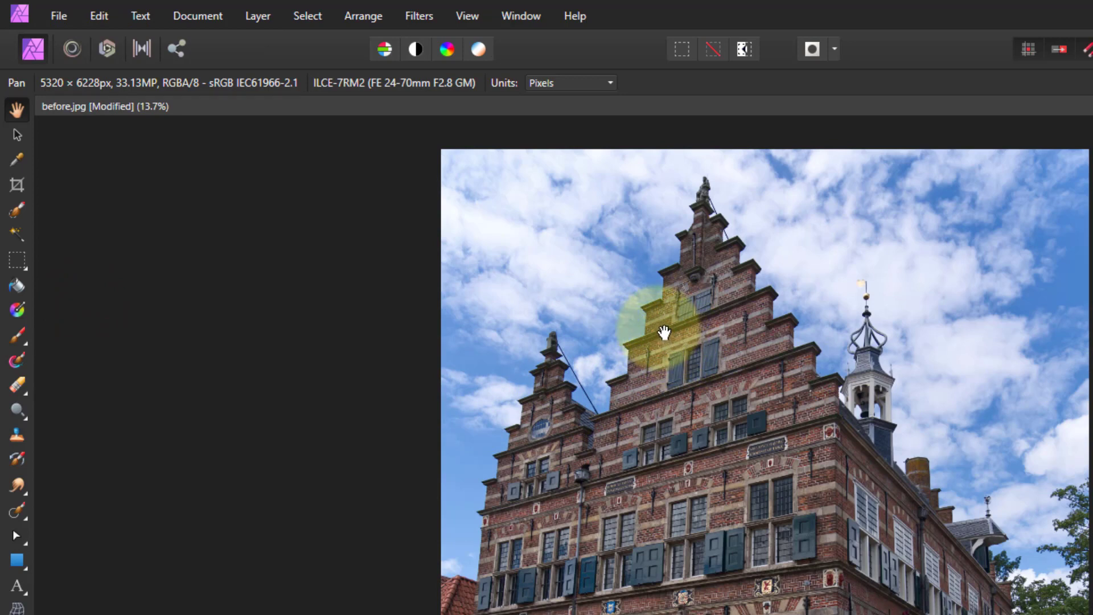
{"action": "mouse_move", "coordinate": [565, 76]}
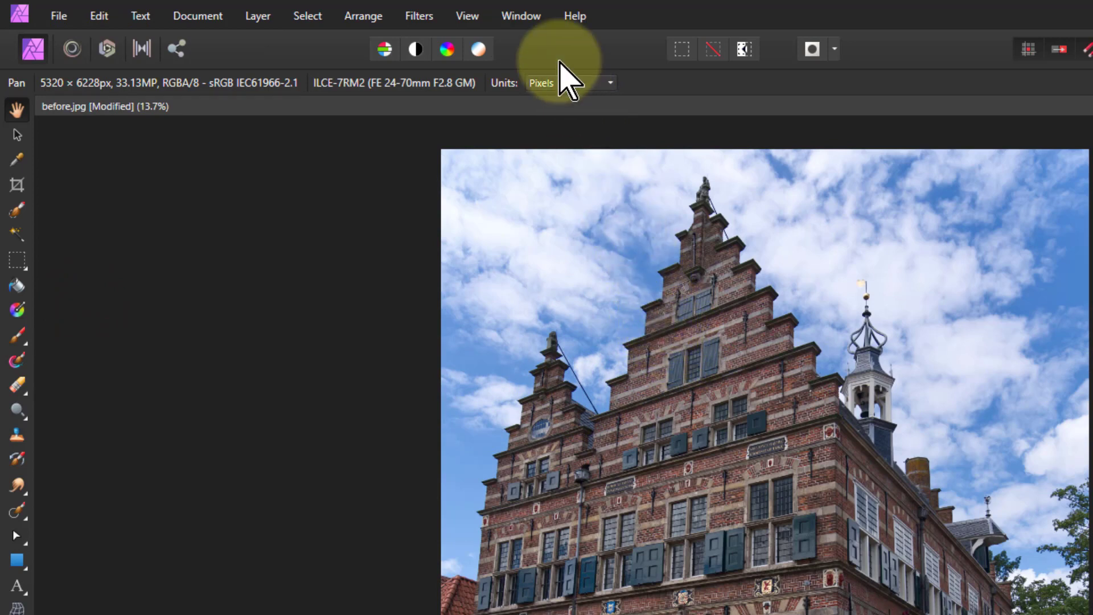
{"action": "mouse_move", "coordinate": [257, 15]}
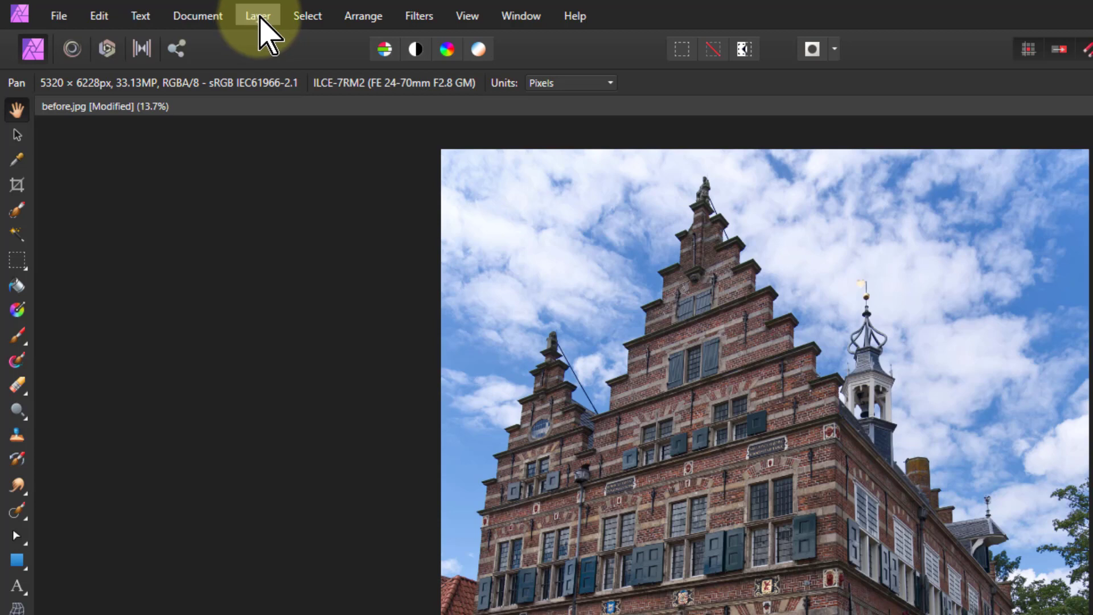
Review the Layer and Arrange menus, then show the Filters menu with its Noise submenu
{"action": "left_click", "coordinate": [307, 15]}
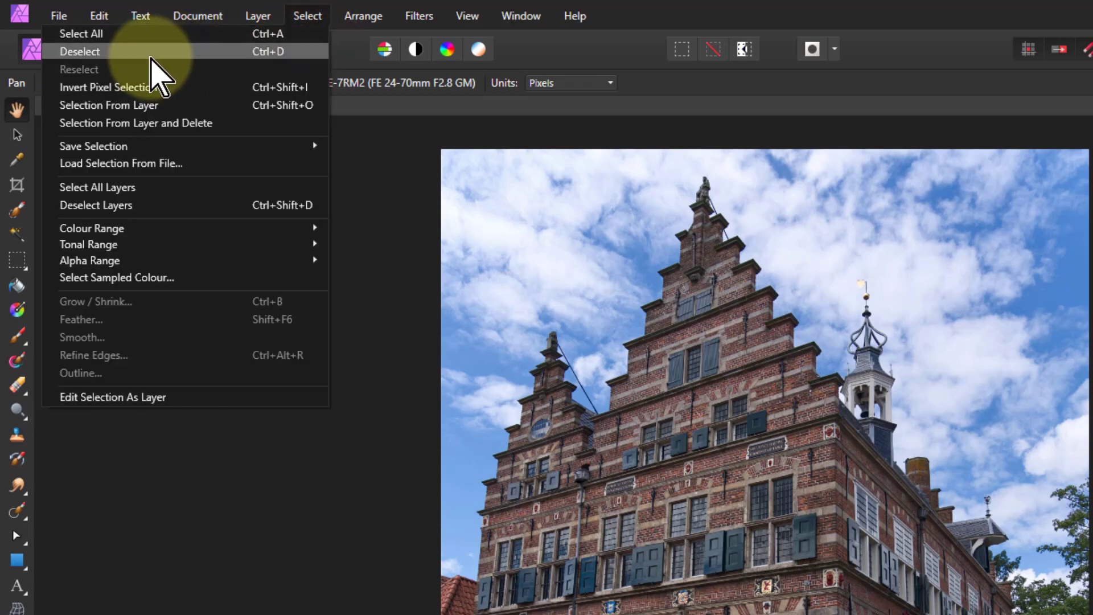
{"action": "mouse_move", "coordinate": [199, 228]}
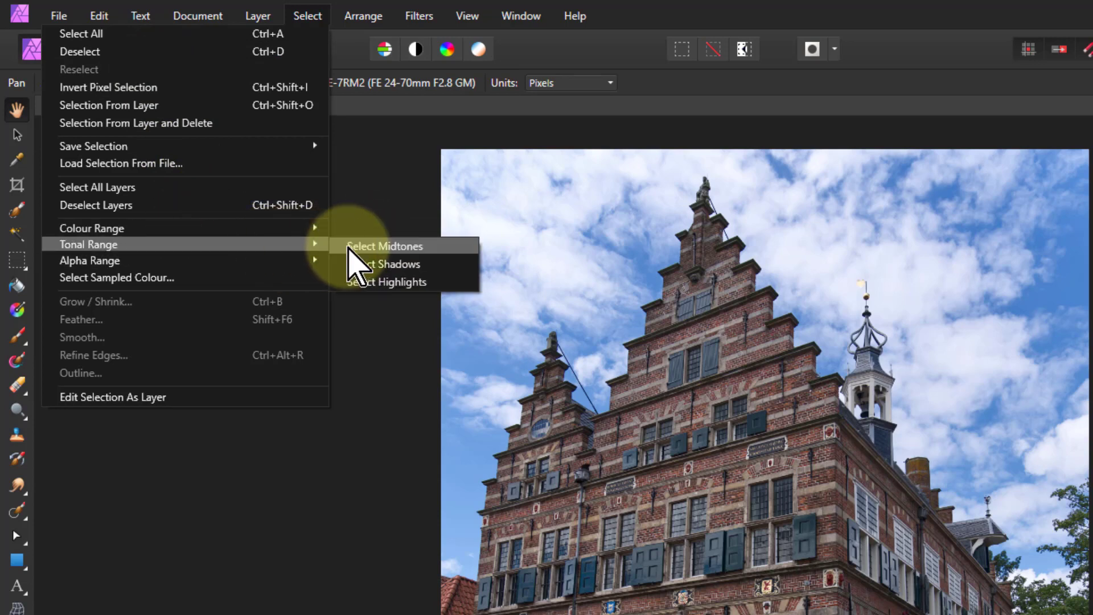
{"action": "mouse_move", "coordinate": [220, 265]}
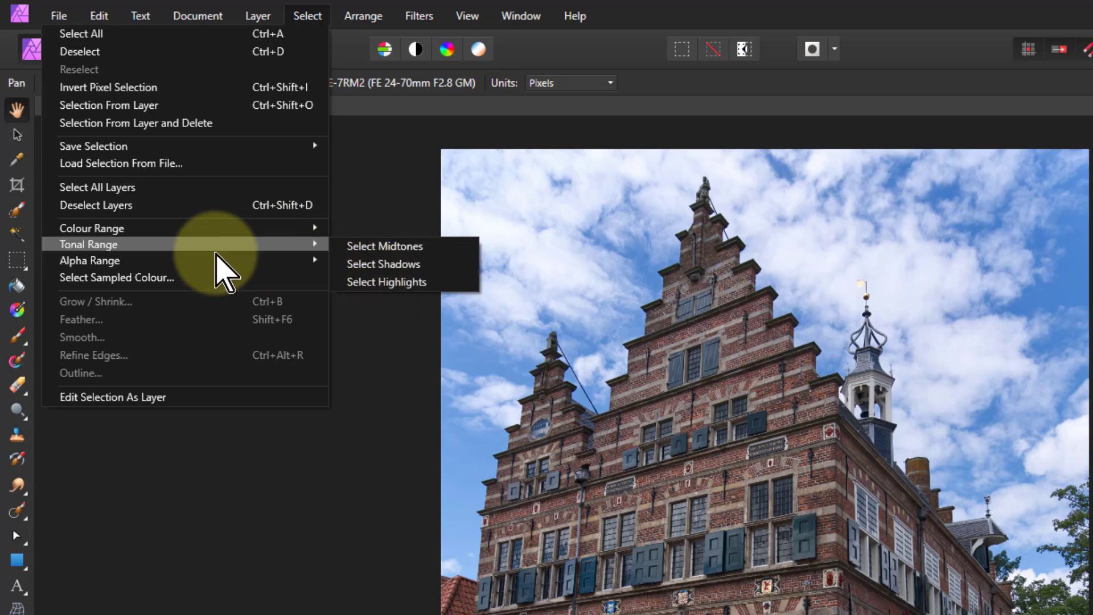
{"action": "mouse_move", "coordinate": [348, 63]}
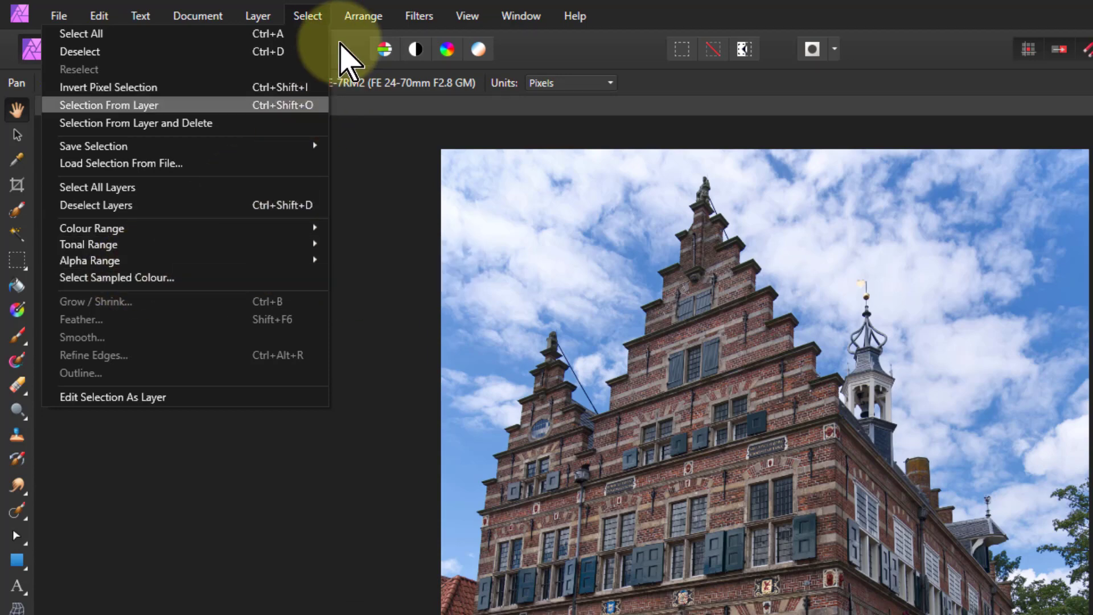
{"action": "left_click", "coordinate": [362, 15]}
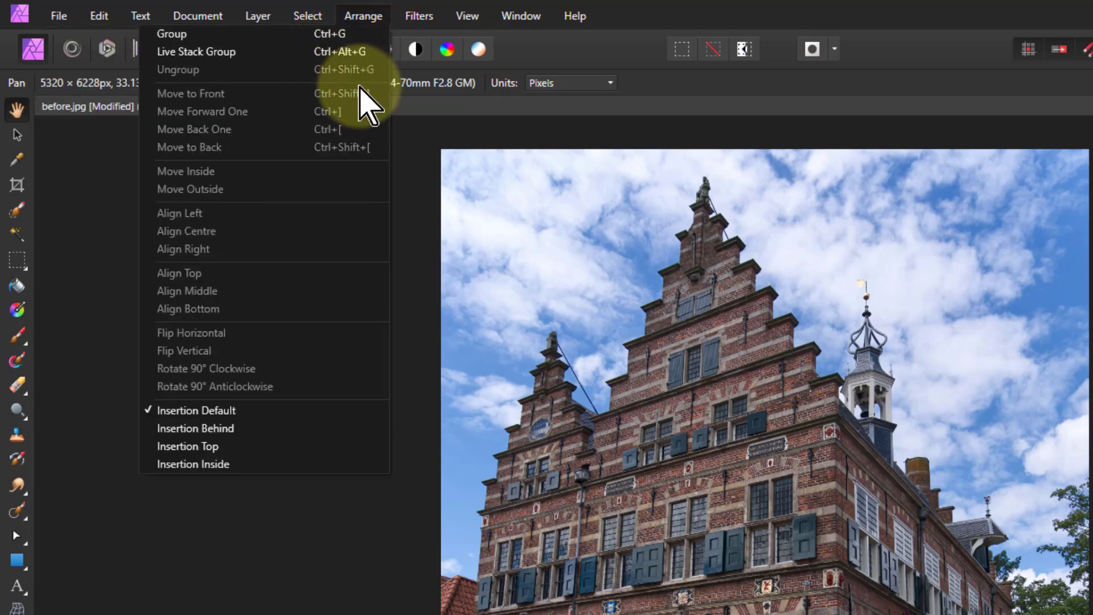
{"action": "left_click", "coordinate": [418, 15]}
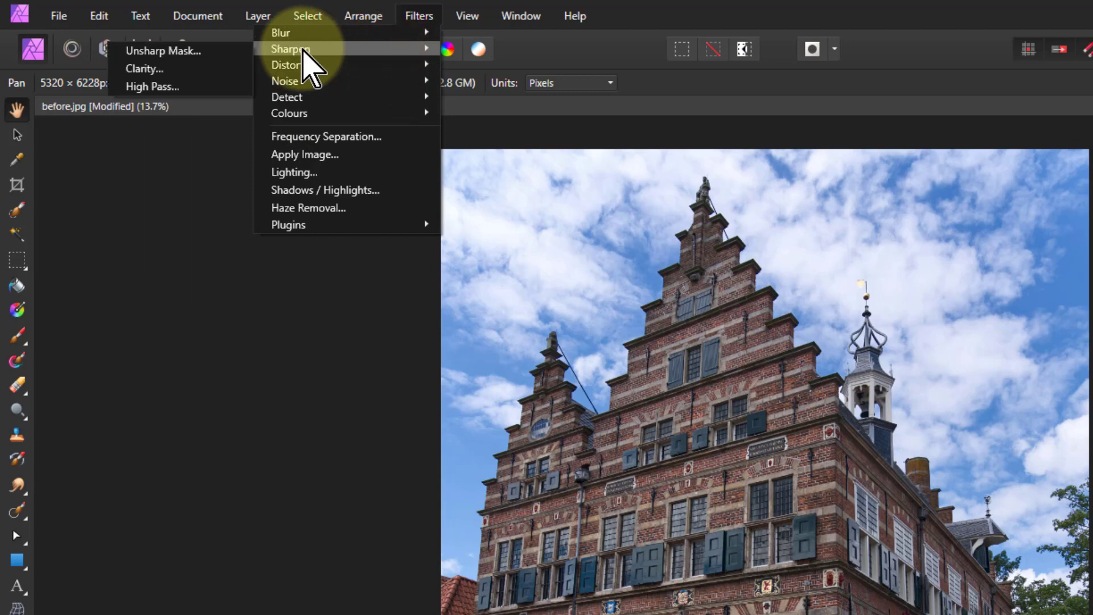
{"action": "mouse_move", "coordinate": [164, 50]}
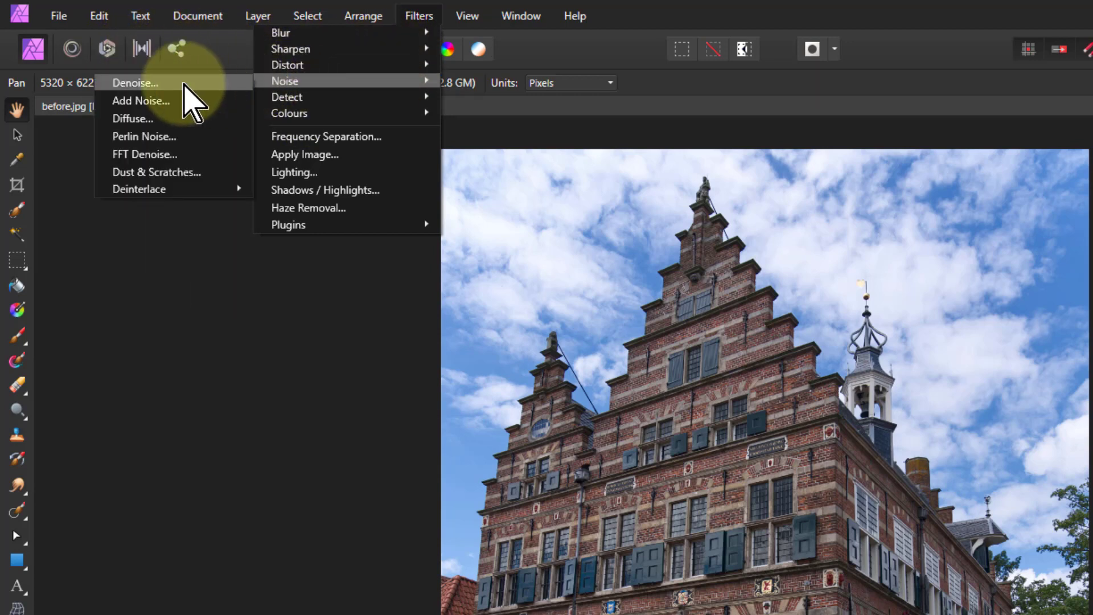
{"action": "mouse_move", "coordinate": [293, 81]}
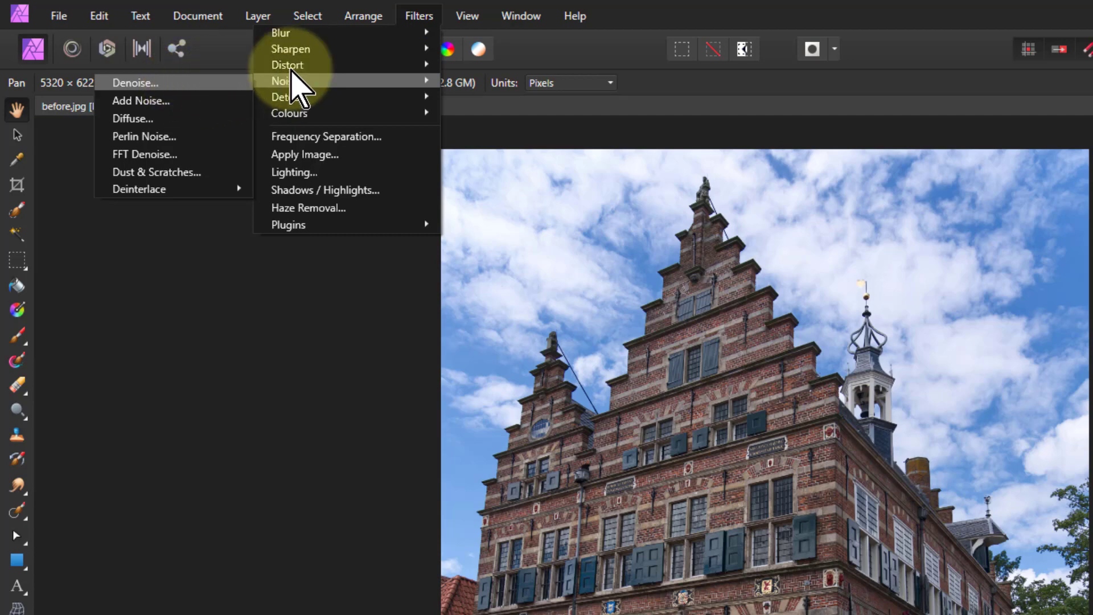
Show the View, Window and Help menus in turn over the flipped photo
{"action": "left_click", "coordinate": [467, 15]}
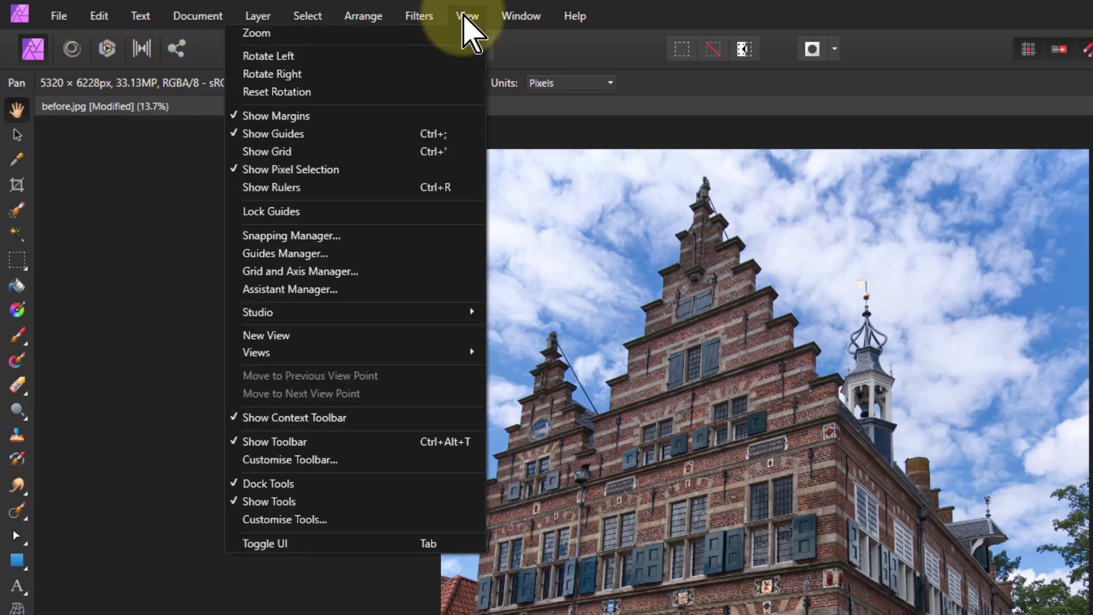
{"action": "mouse_move", "coordinate": [314, 173]}
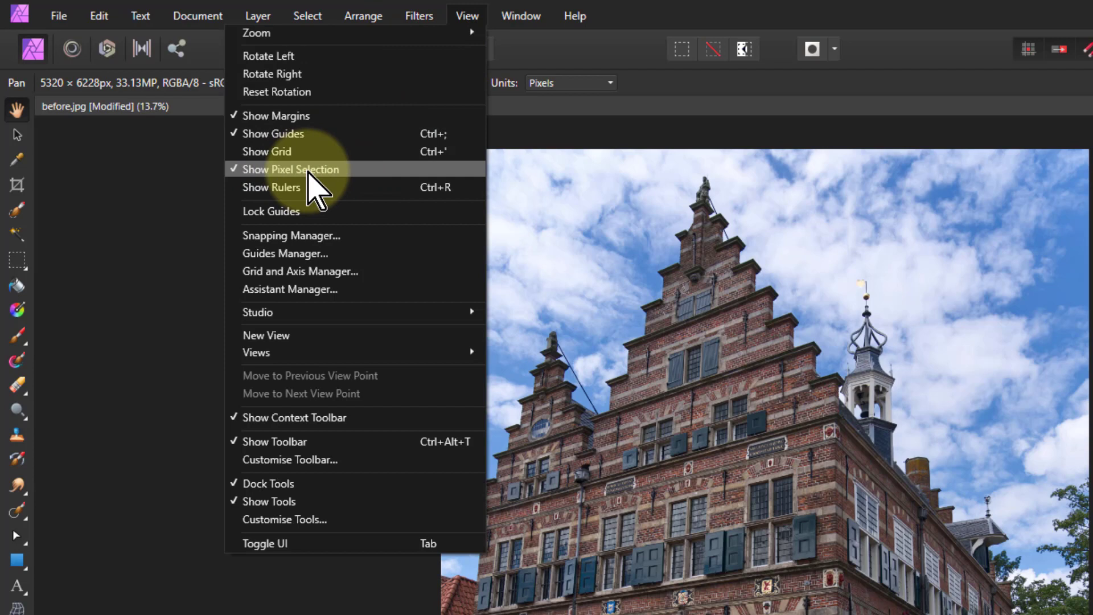
{"action": "left_click", "coordinate": [521, 15]}
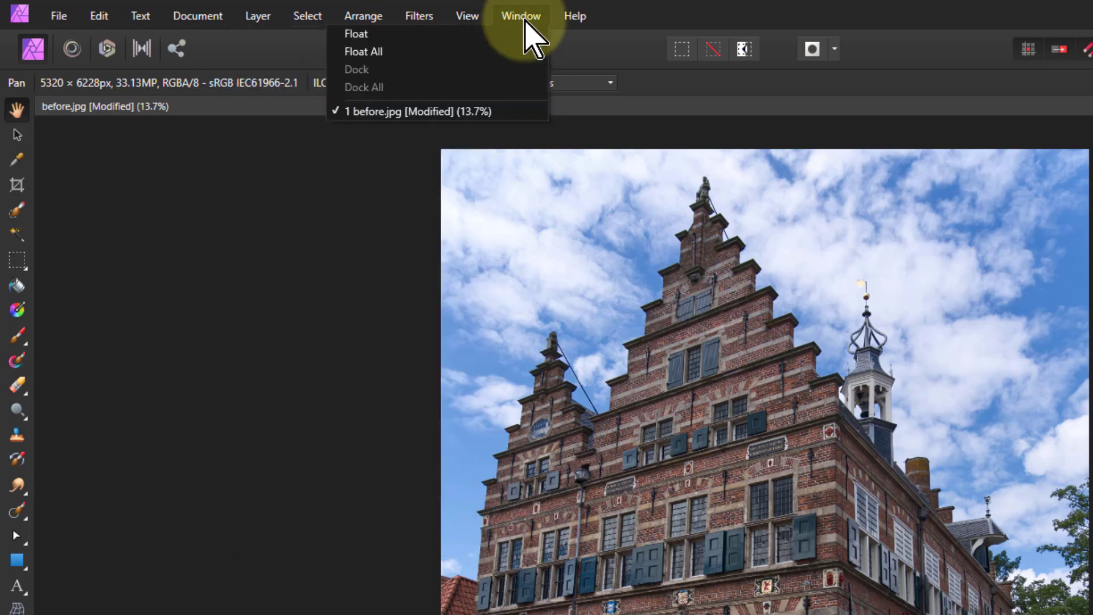
{"action": "mouse_move", "coordinate": [565, 53]}
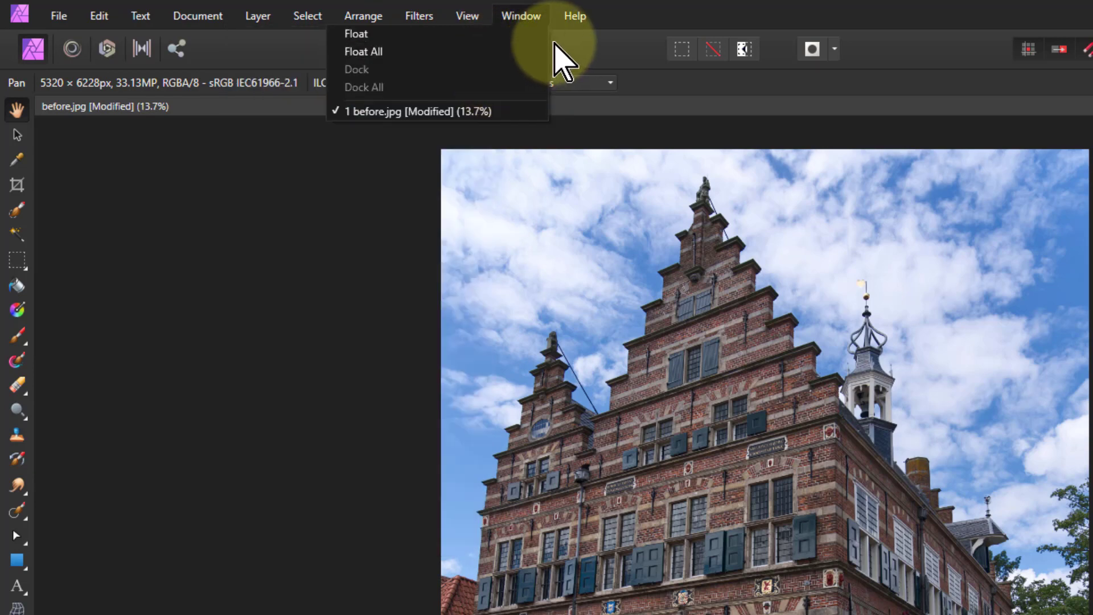
{"action": "left_click", "coordinate": [574, 15]}
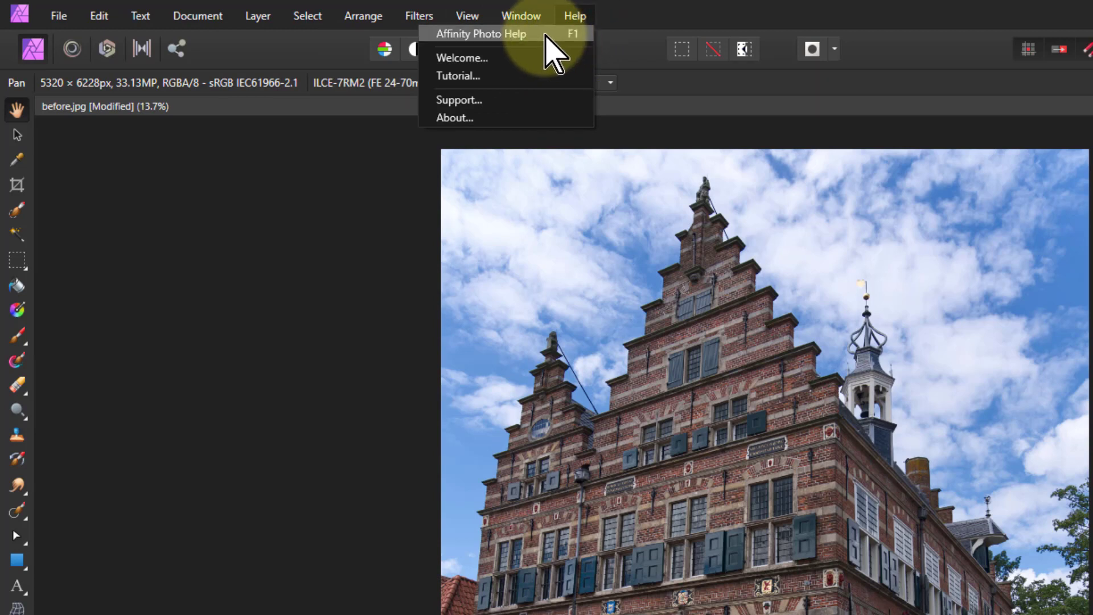
{"action": "mouse_move", "coordinate": [522, 53]}
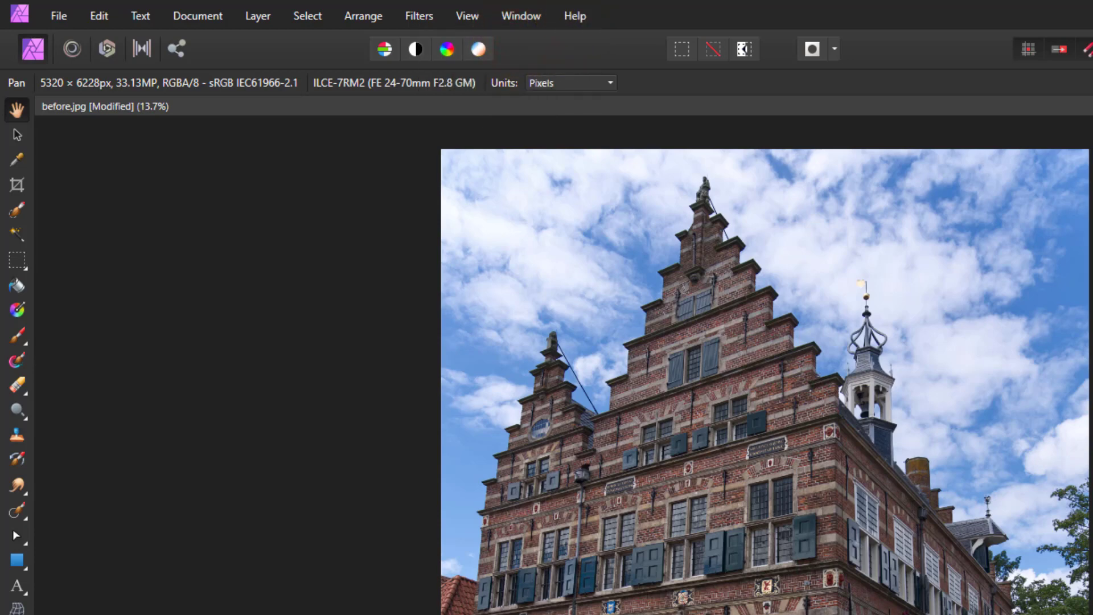
Search Affinity Photo Help for 'selection' and read the Refining pixel selection edges topic
{"action": "left_click", "coordinate": [574, 15]}
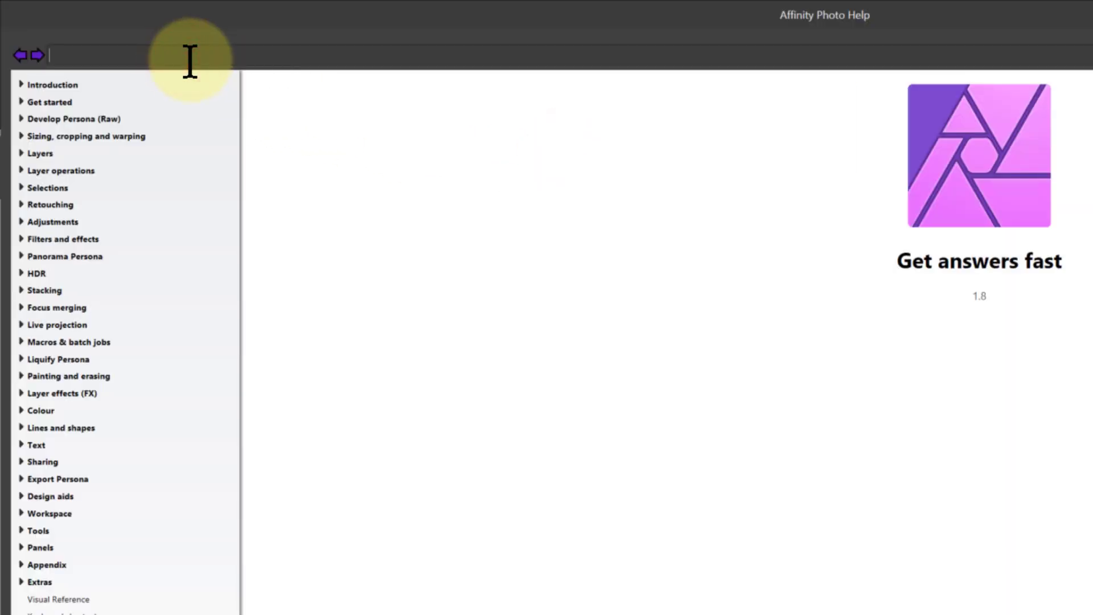
{"action": "type", "text": "selection"}
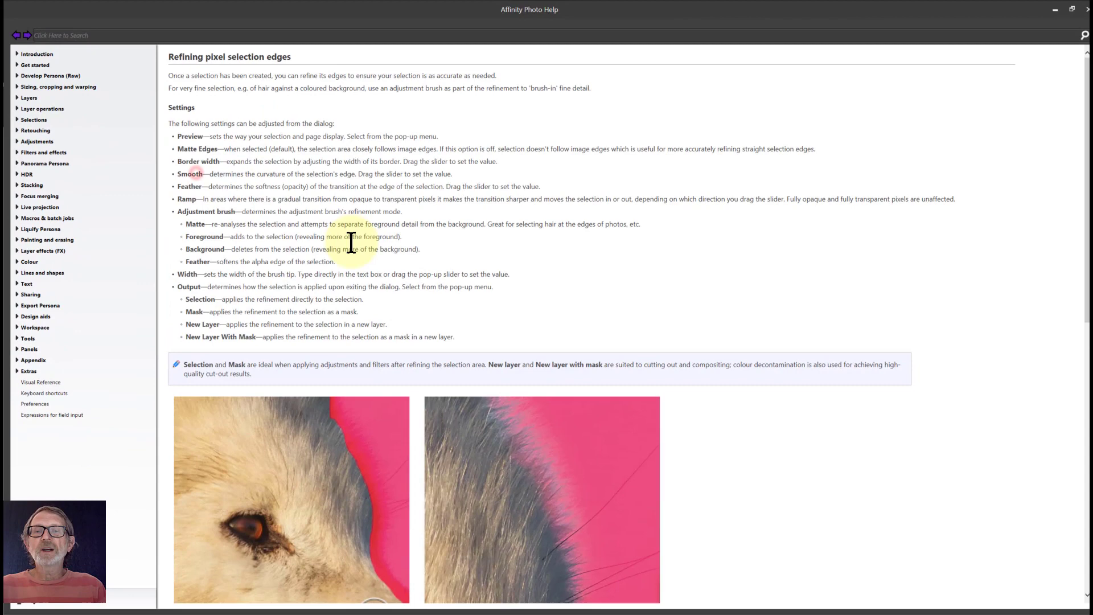
{"action": "mouse_move", "coordinate": [237, 342]}
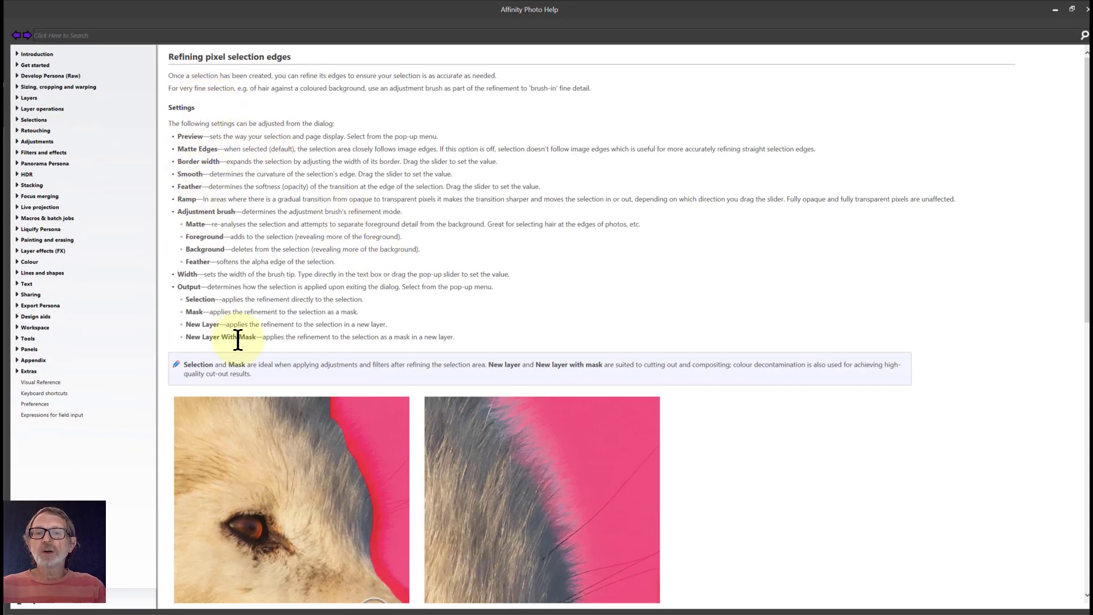
{"action": "scroll", "scroll_direction": "down", "scroll_amount": 3}
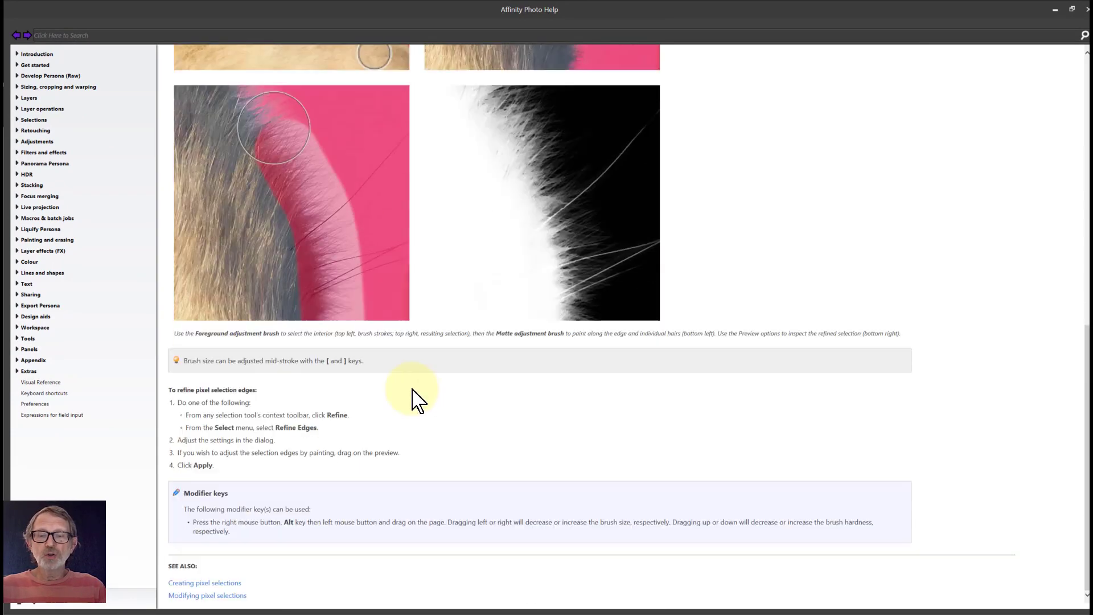
{"action": "mouse_move", "coordinate": [200, 601]}
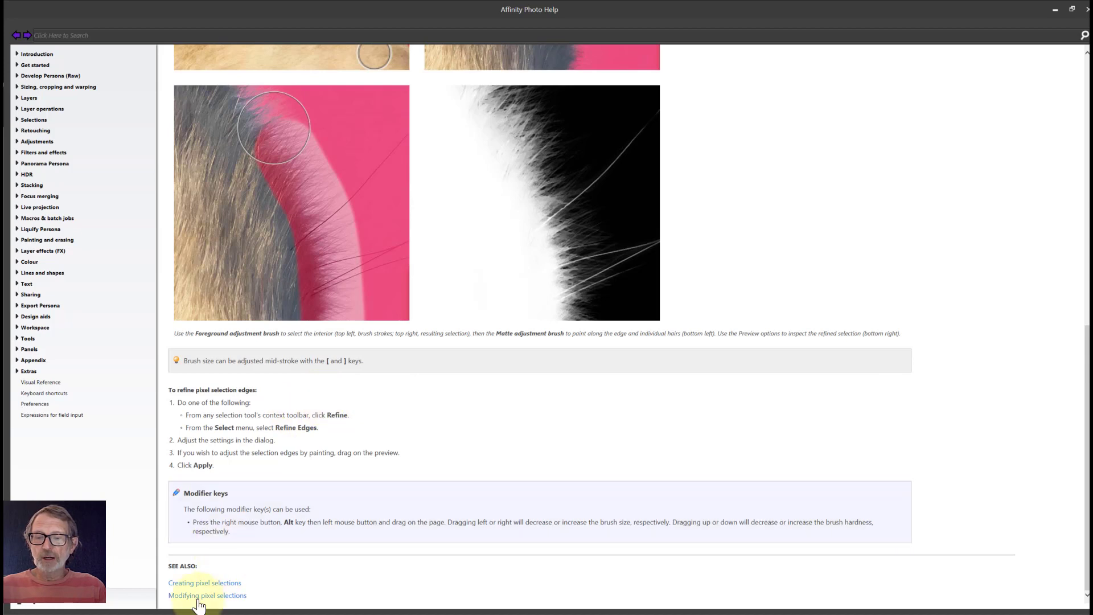
{"action": "mouse_move", "coordinate": [982, 39]}
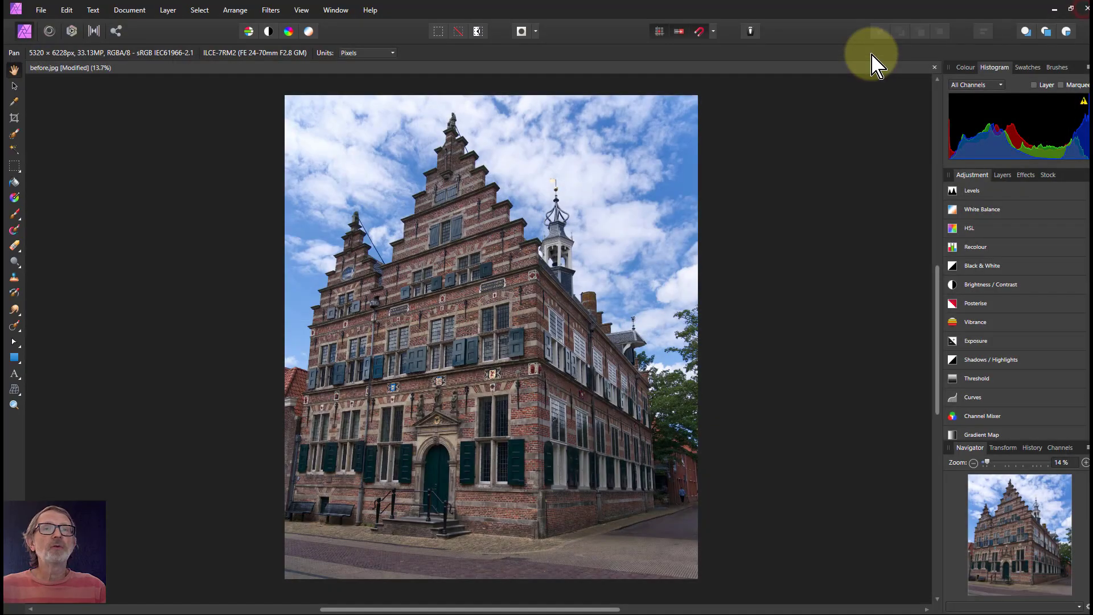
{"action": "mouse_move", "coordinate": [781, 113]}
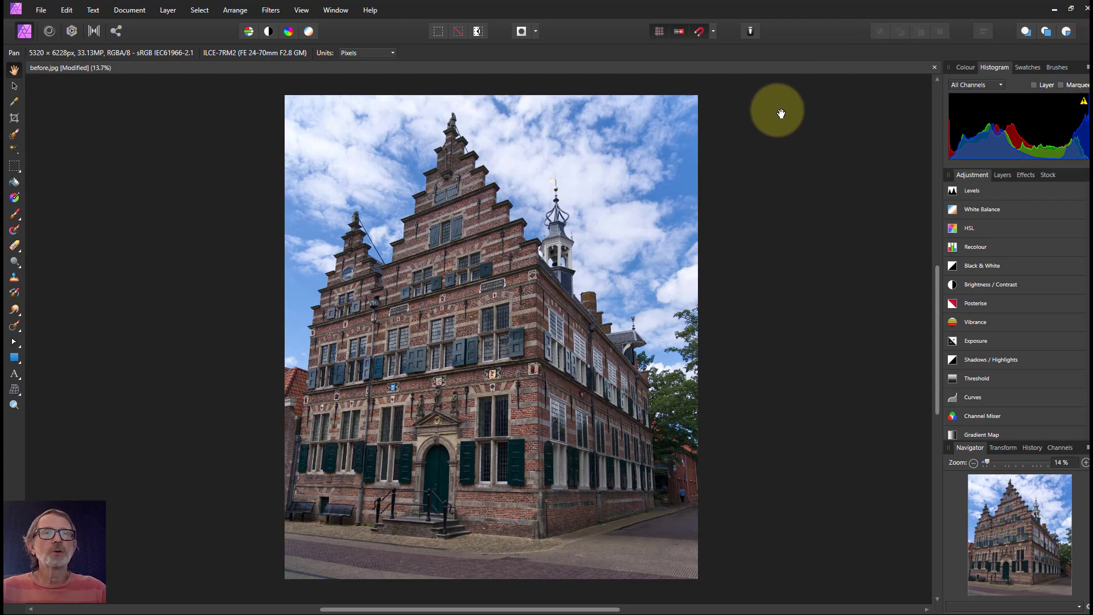
{"action": "mouse_move", "coordinate": [801, 110]}
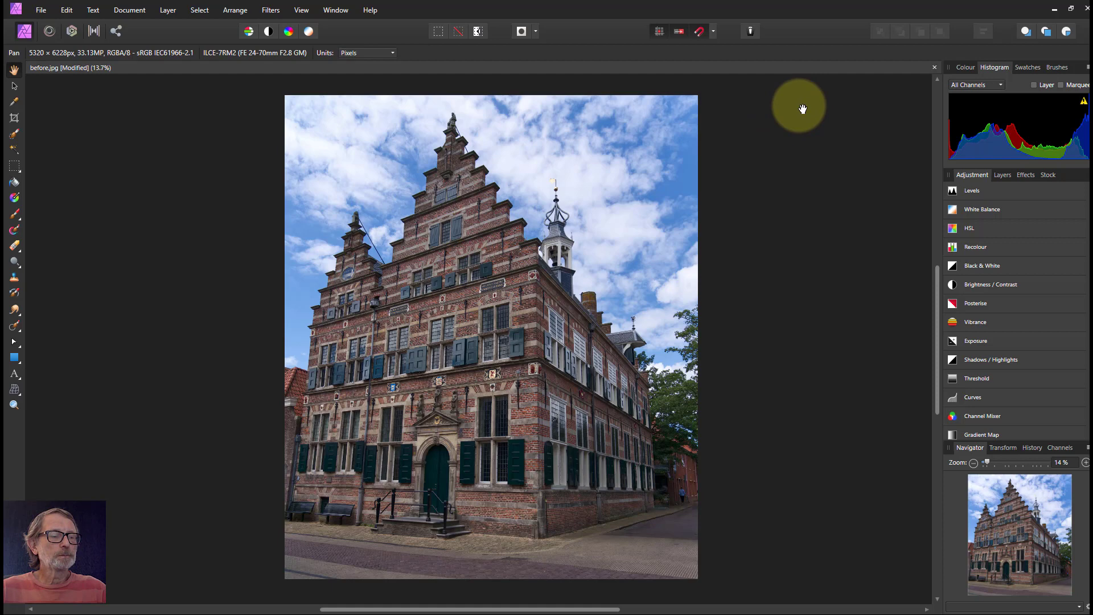
{"action": "mouse_move", "coordinate": [788, 161]}
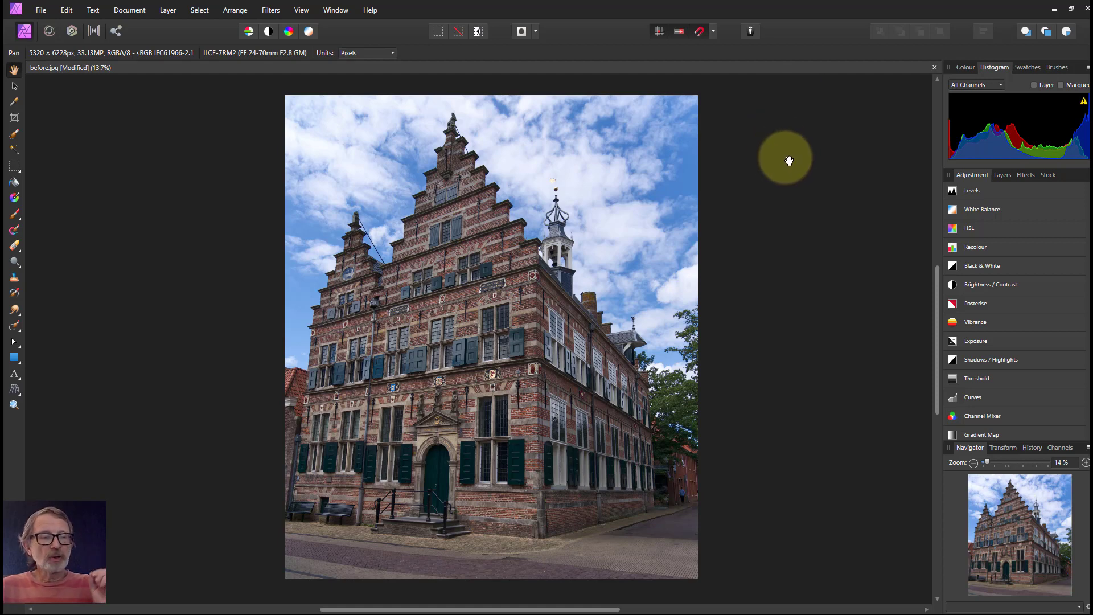
{"action": "mouse_move", "coordinate": [654, 184]}
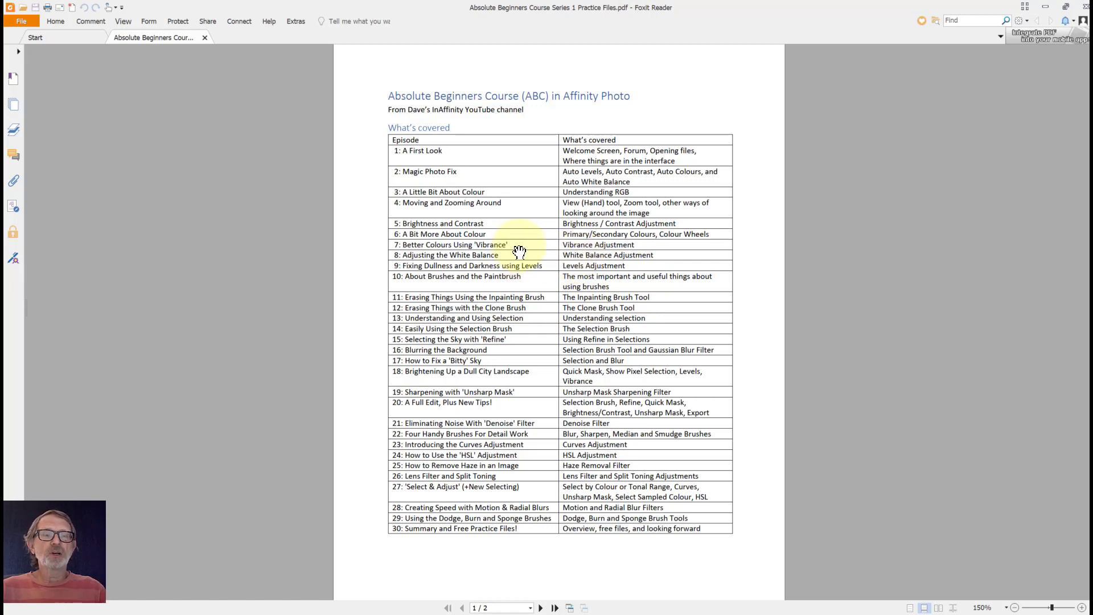
{"action": "mouse_move", "coordinate": [509, 246]}
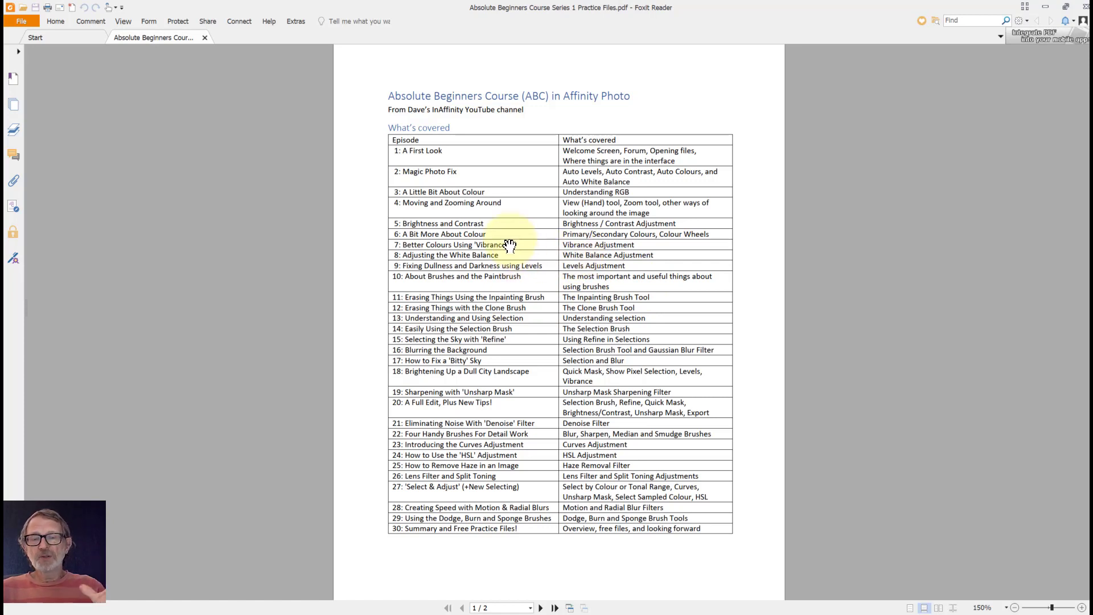
{"action": "mouse_move", "coordinate": [485, 430]}
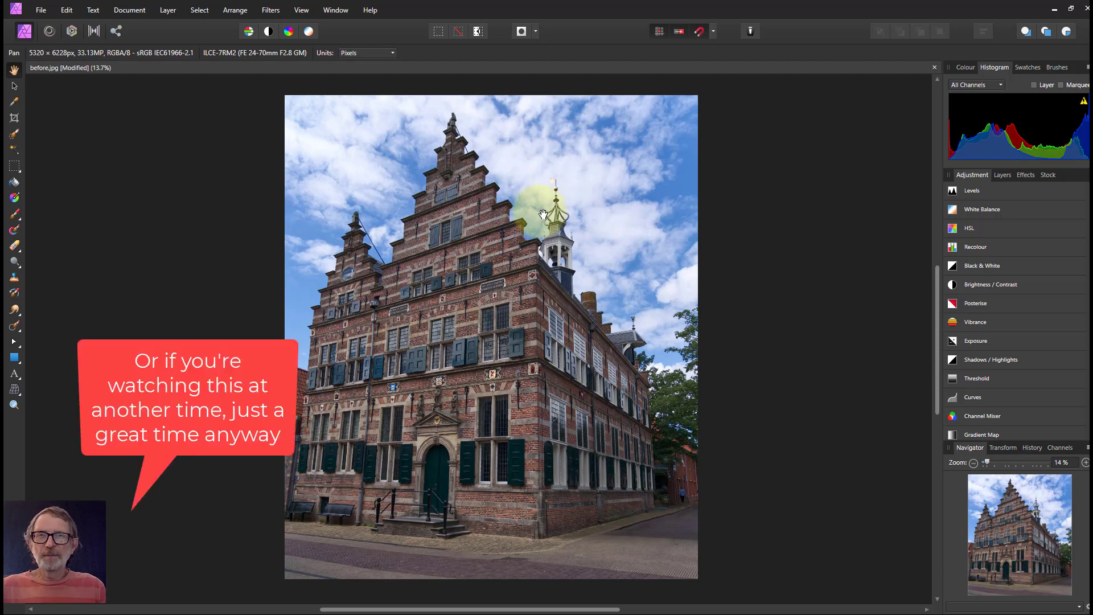
{"action": "mouse_move", "coordinate": [534, 208]}
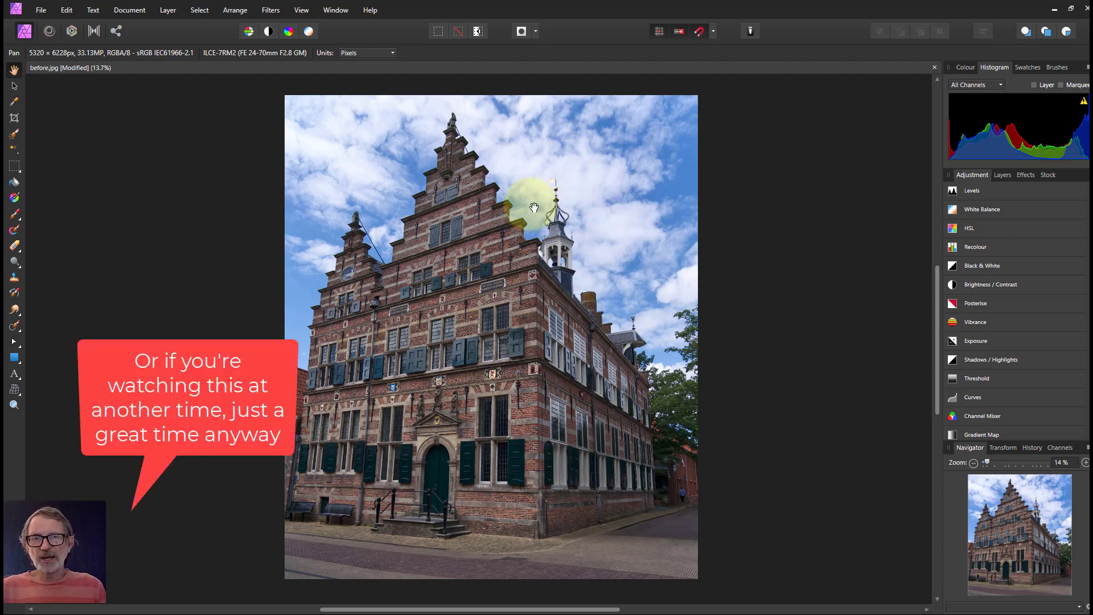
{"action": "mouse_move", "coordinate": [540, 203]}
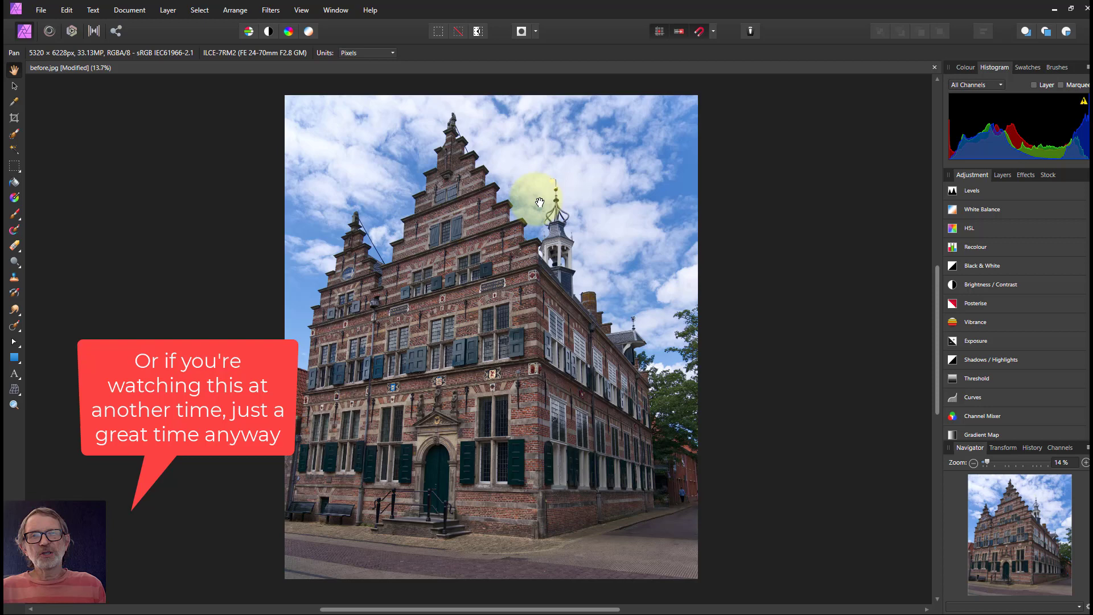